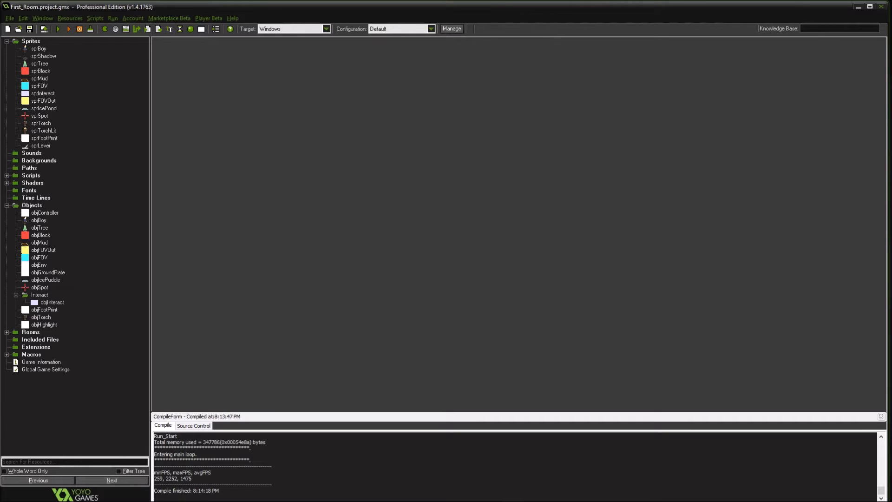
# Inspect the lever sprite's individual frames in its properties, then close it.
pyautogui.doubleClick(41, 145)
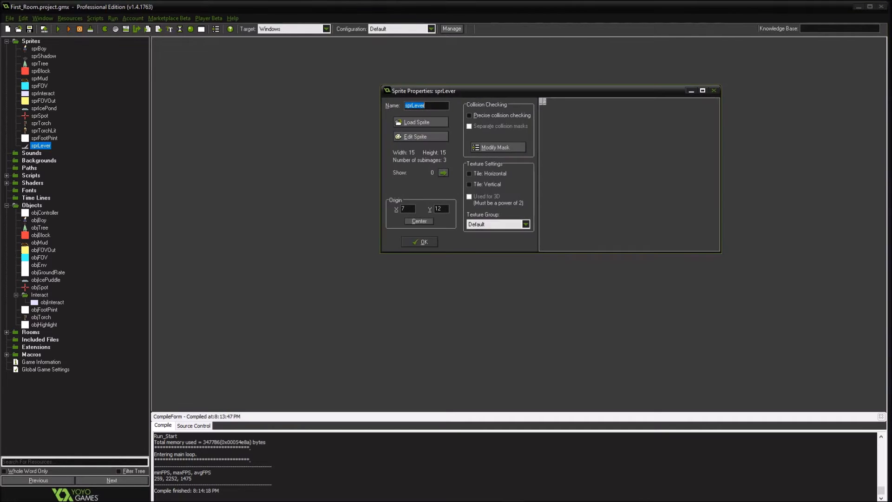
pyautogui.click(418, 136)
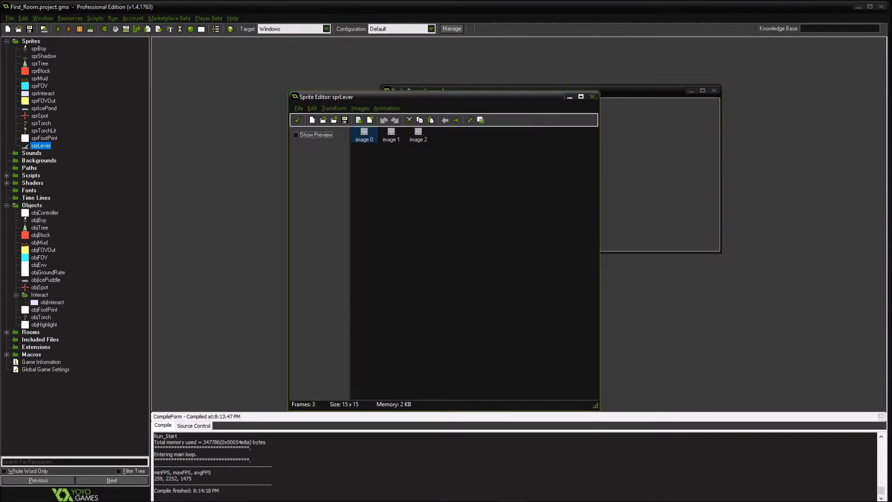
pyautogui.doubleClick(363, 132)
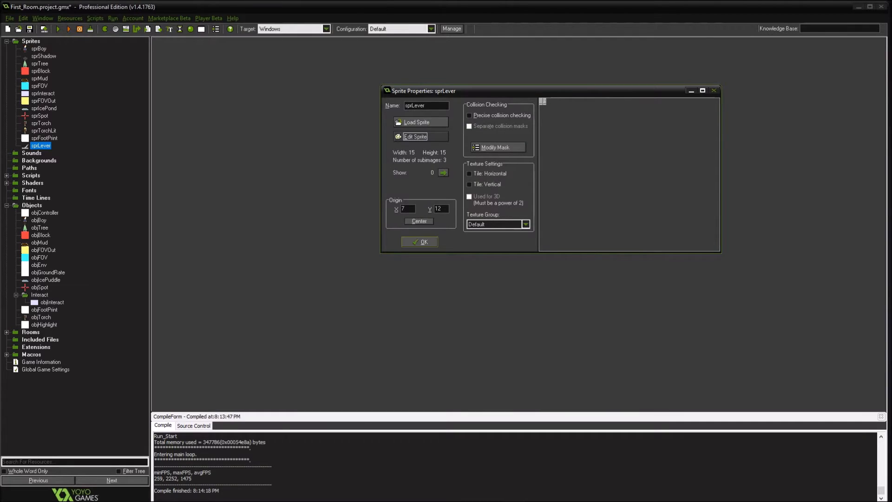
pyautogui.click(420, 242)
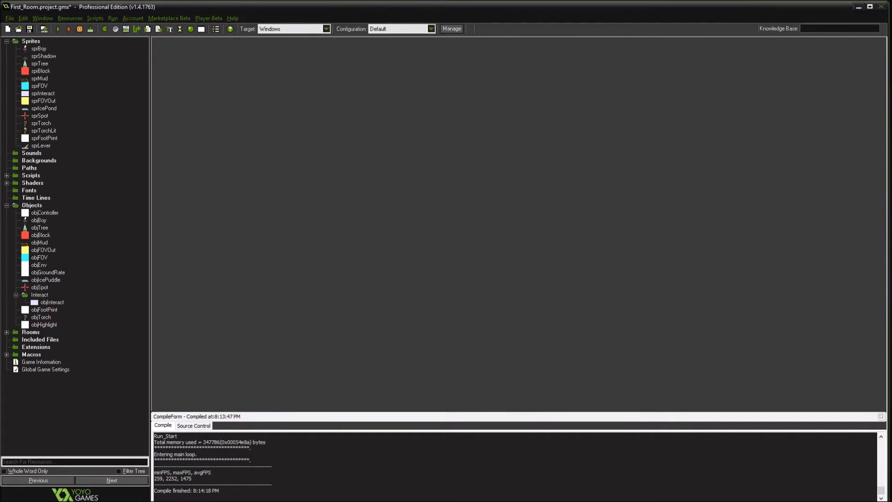
# Write ///Initialize variables and interact_id=0; in objInteract's Create code.
pyautogui.click(52, 302)
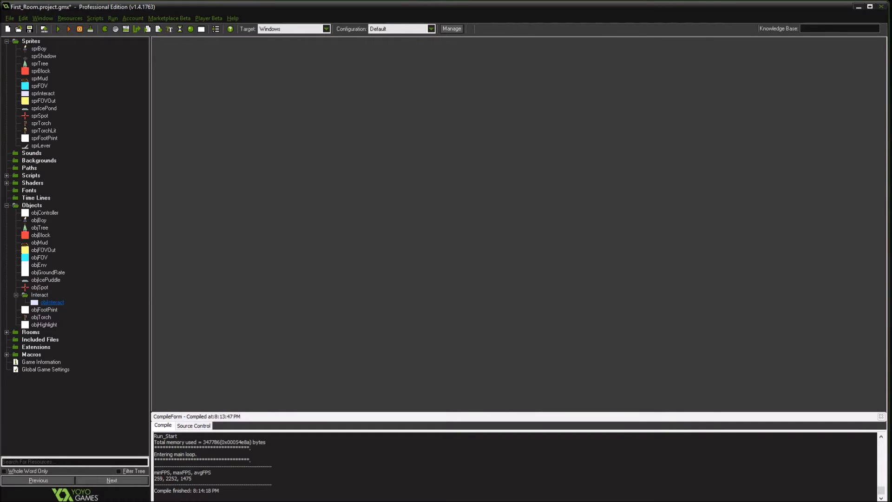
pyautogui.doubleClick(52, 302)
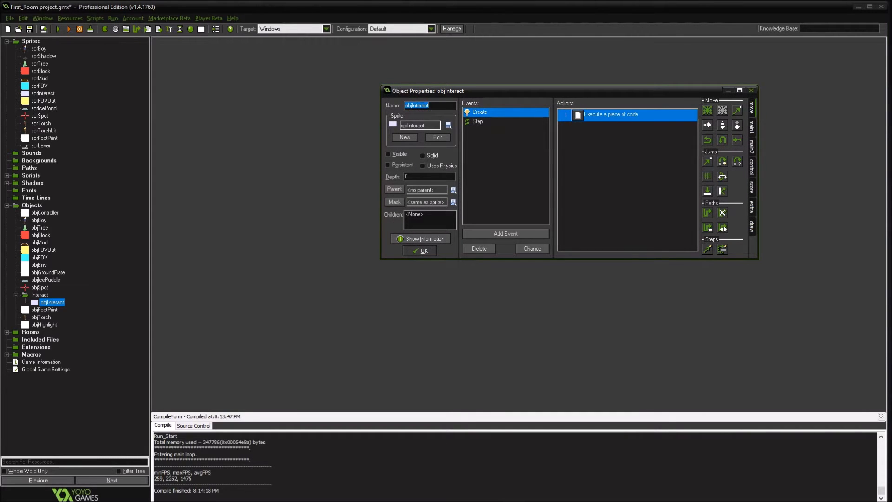
pyautogui.doubleClick(611, 115)
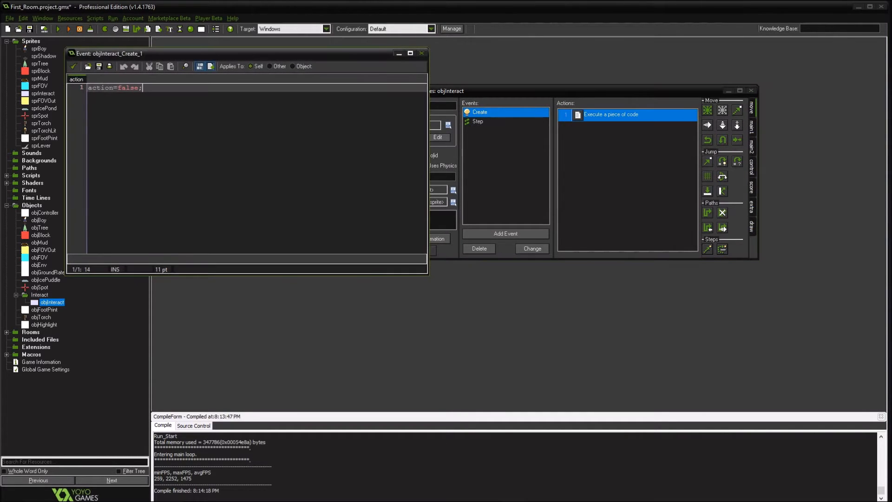
pyautogui.write('///Initialize va')
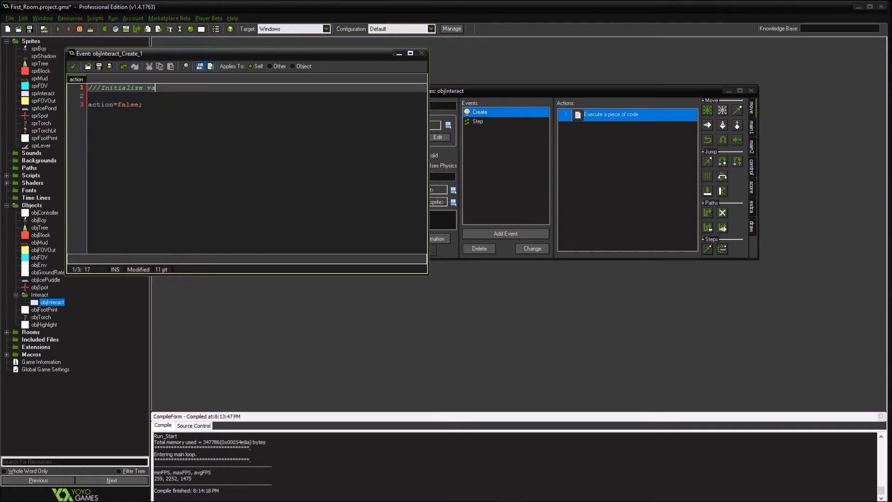
pyautogui.write('riables')
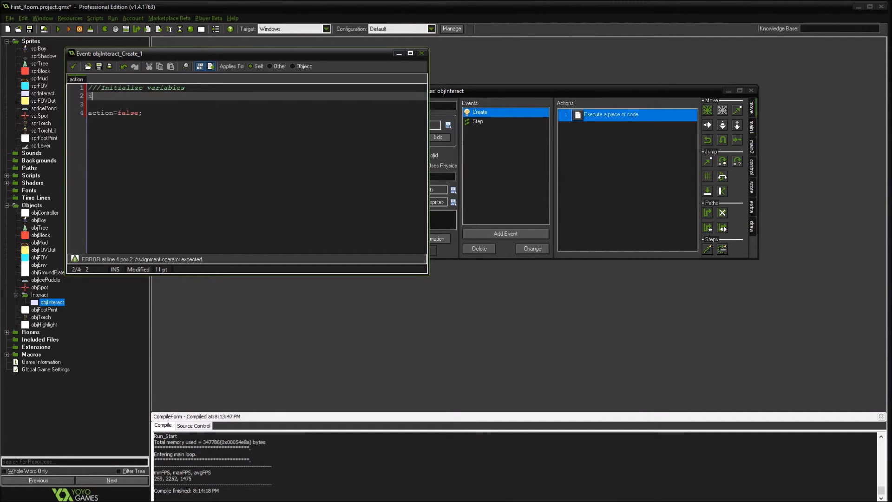
pyautogui.press('BackSpace')
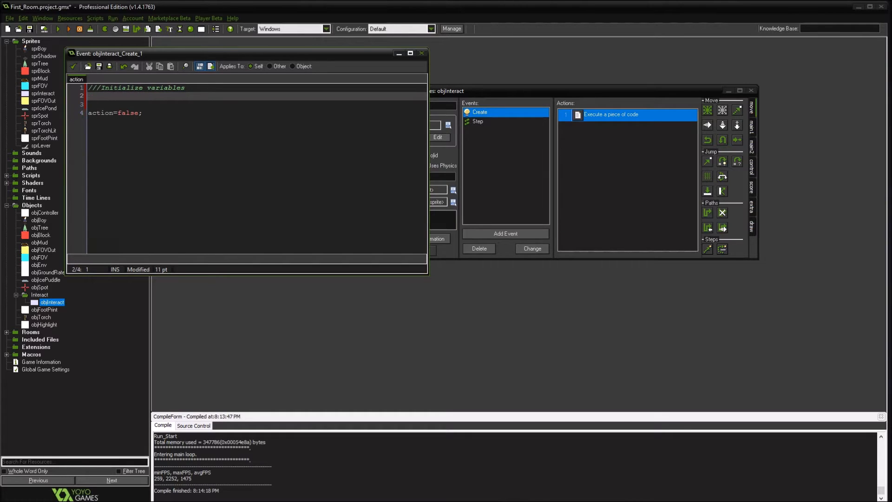
pyautogui.write('id')
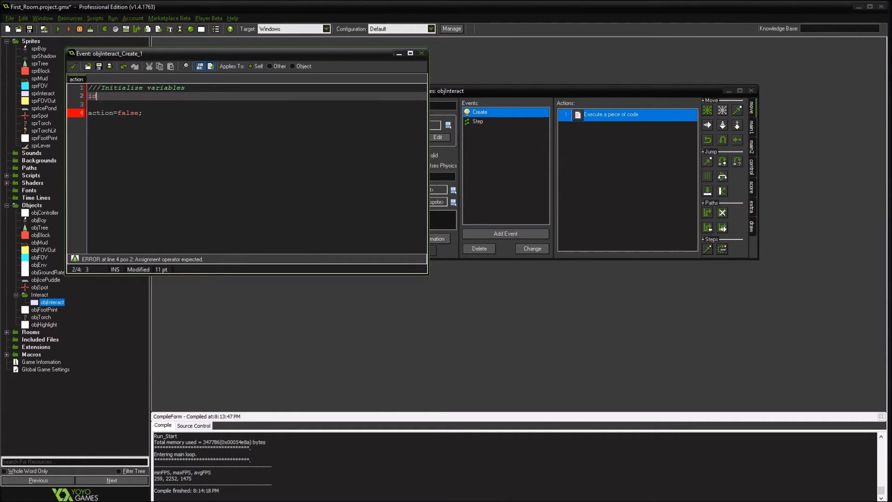
pyautogui.write('=0;')
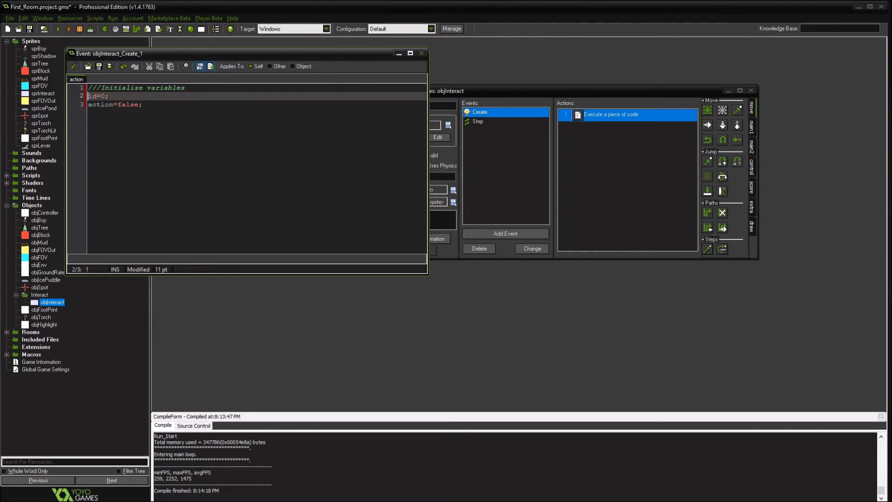
pyautogui.write('interact_')
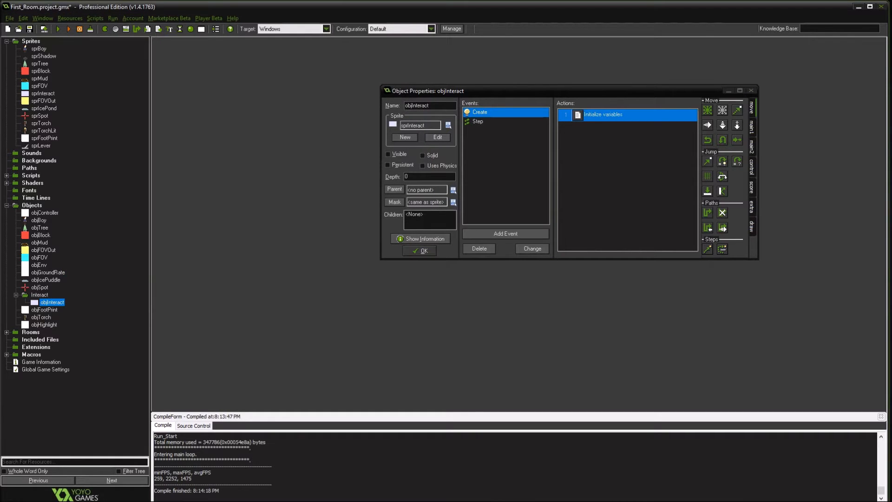
pyautogui.rightClick(32, 205)
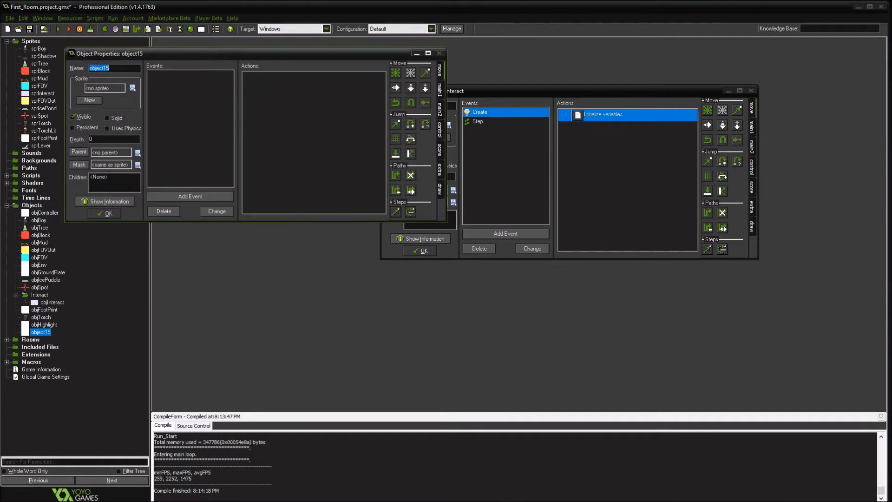
# Name the new object objSwitch and make objHighlight its parent.
pyautogui.write('objSwitch')
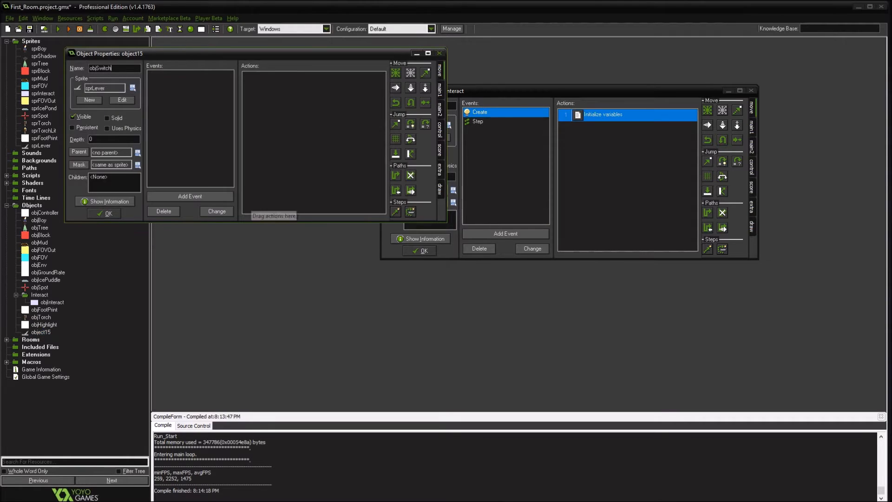
pyautogui.click(190, 195)
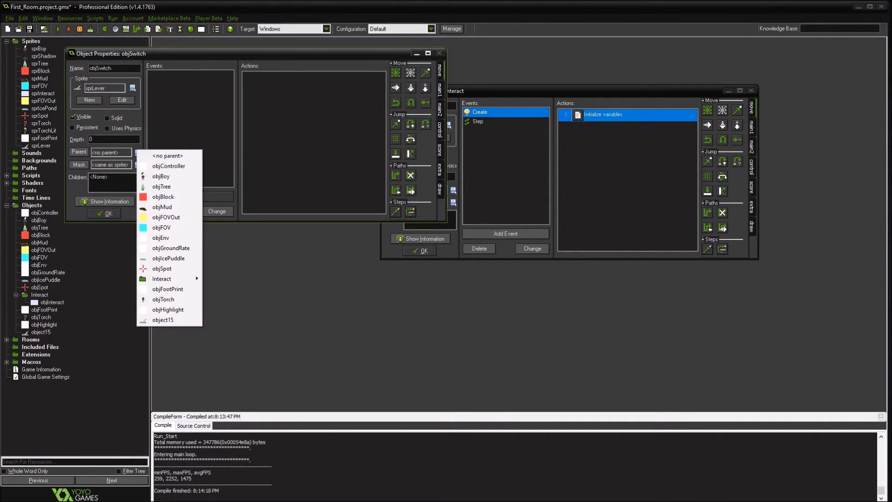
pyautogui.moveTo(167, 309)
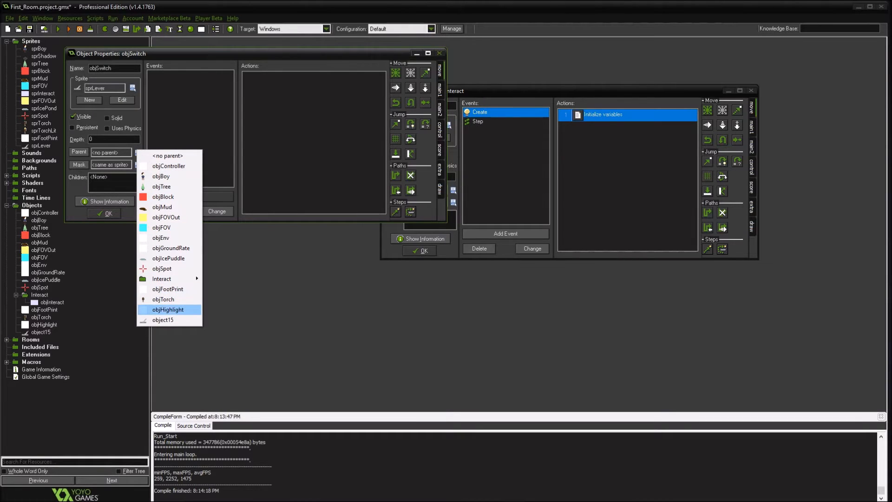
pyautogui.click(168, 309)
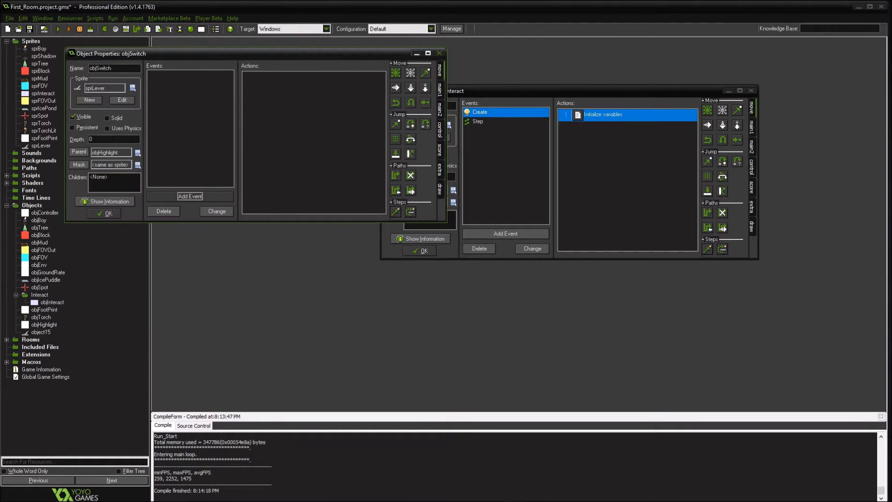
# View objTorch's code action for reference.
pyautogui.click(40, 317)
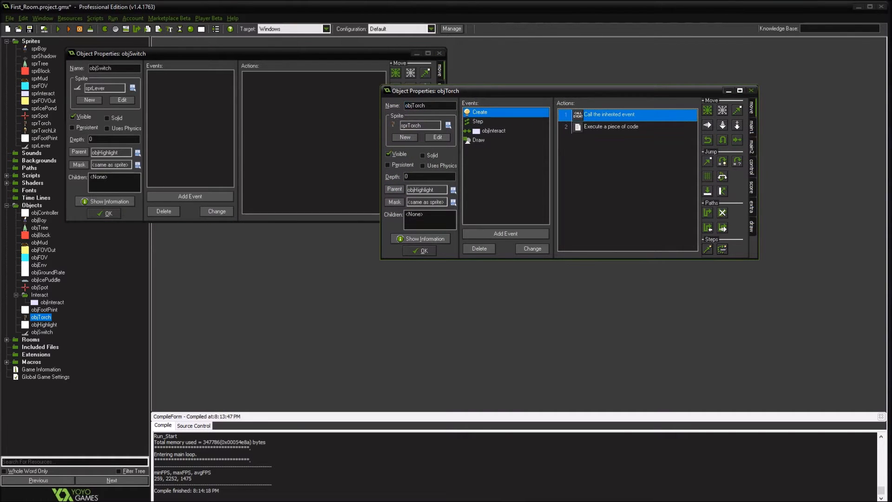
pyautogui.doubleClick(610, 126)
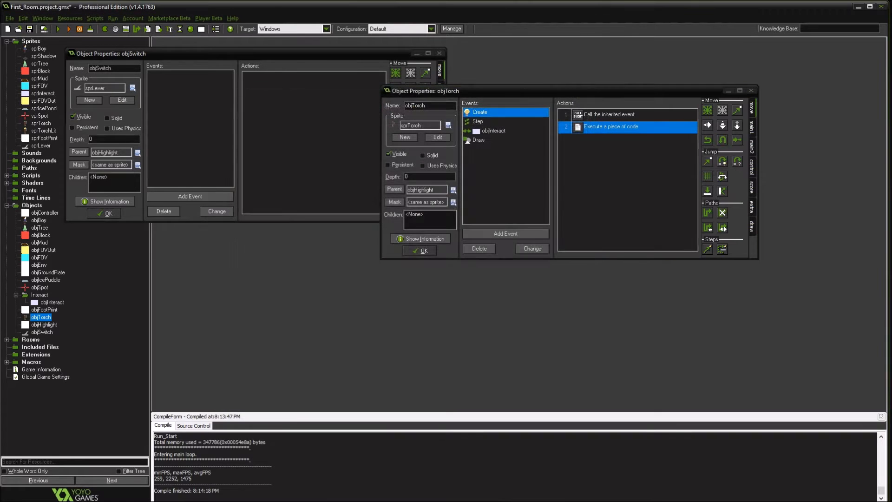
pyautogui.click(504, 233)
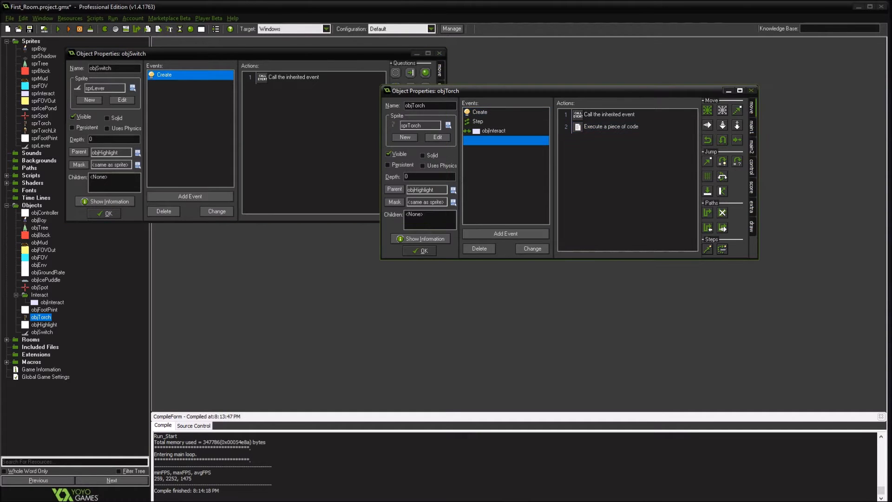
# Add a Draw event to objSwitch with the torch's highlight code plus draw_self();.
pyautogui.doubleClick(610, 127)
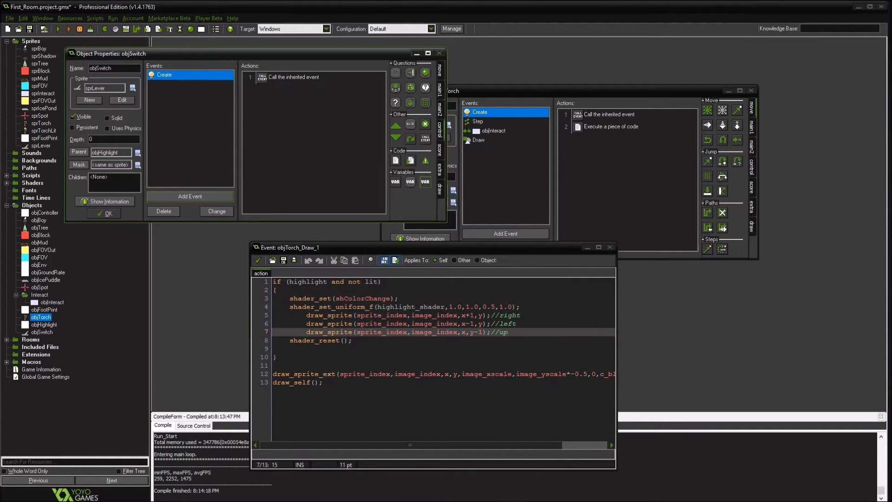
pyautogui.click(505, 233)
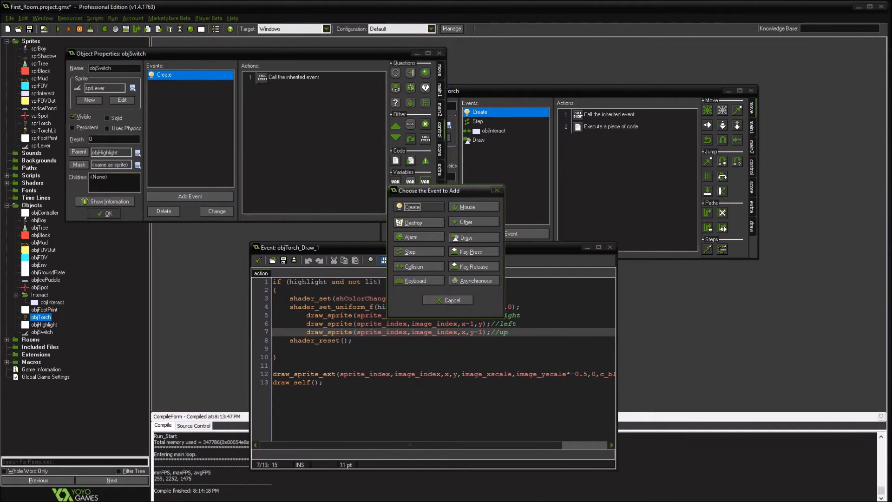
pyautogui.click(466, 238)
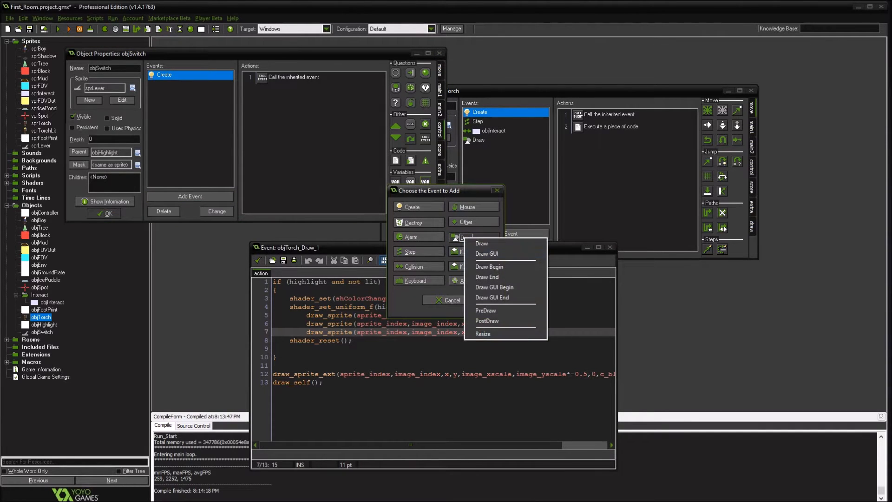
pyautogui.click(481, 243)
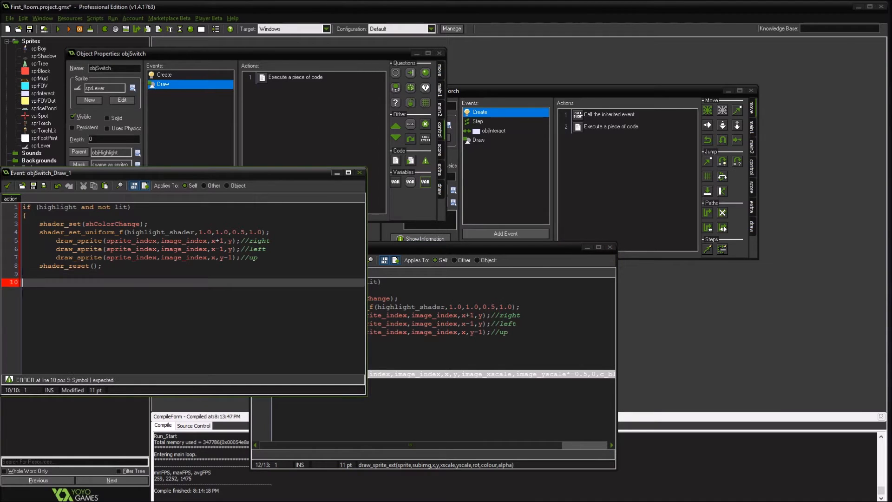
pyautogui.write('draw_self();')
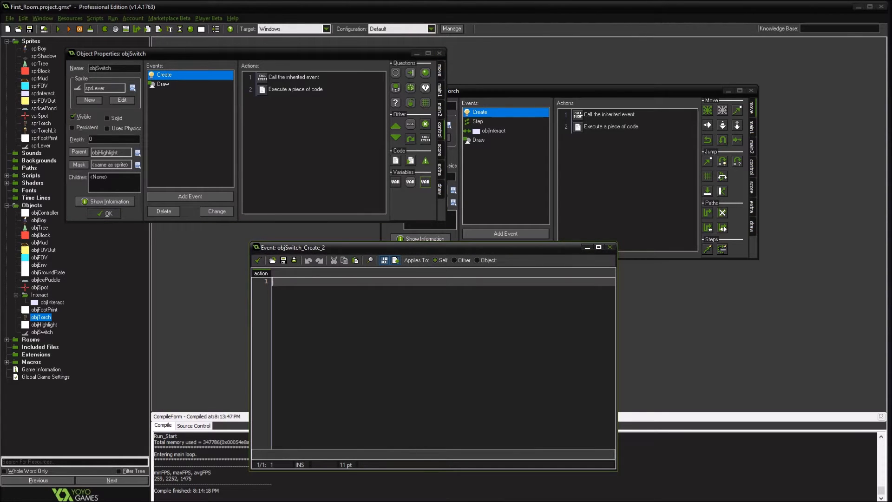
# Write action_id=0; in objSwitch's second Create code action.
pyautogui.write('action')
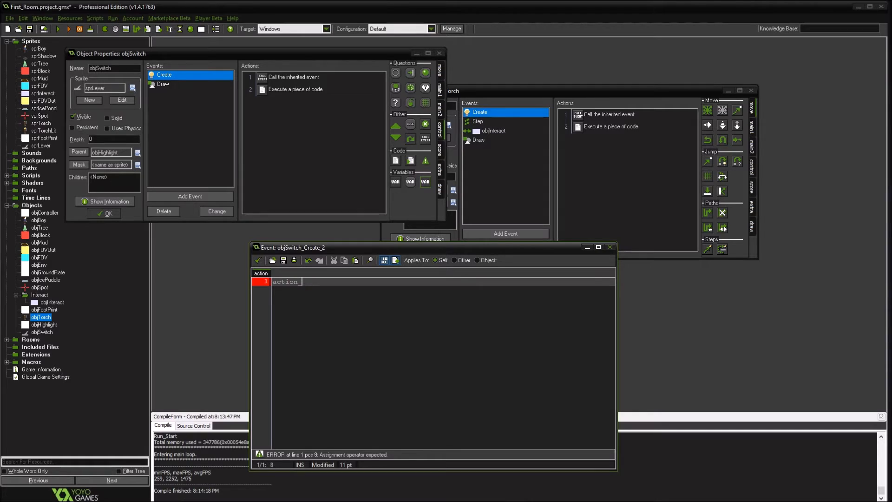
pyautogui.write('_id= ;//item_id to activate')
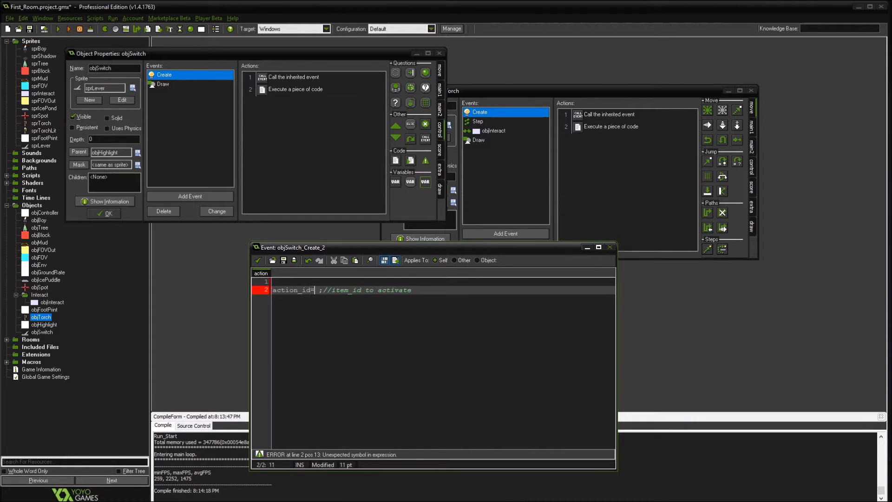
pyautogui.write('0')
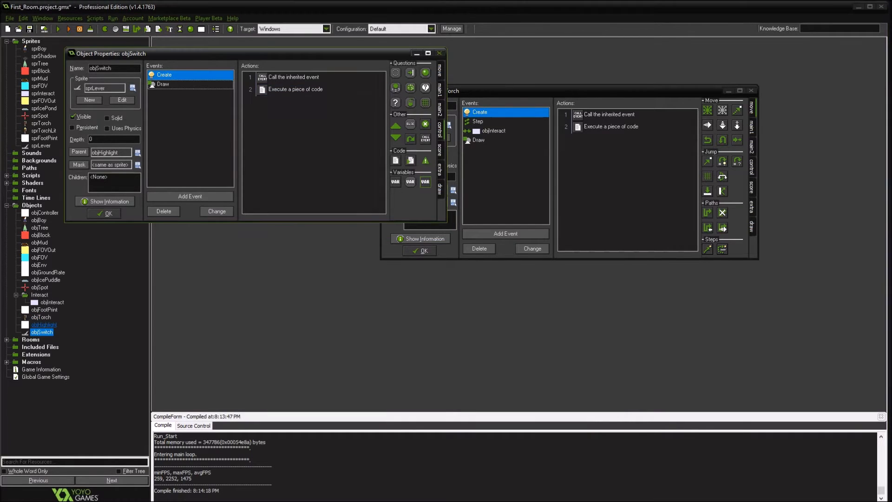
# Add a collision event with objInteract to objSwitch.
pyautogui.click(293, 77)
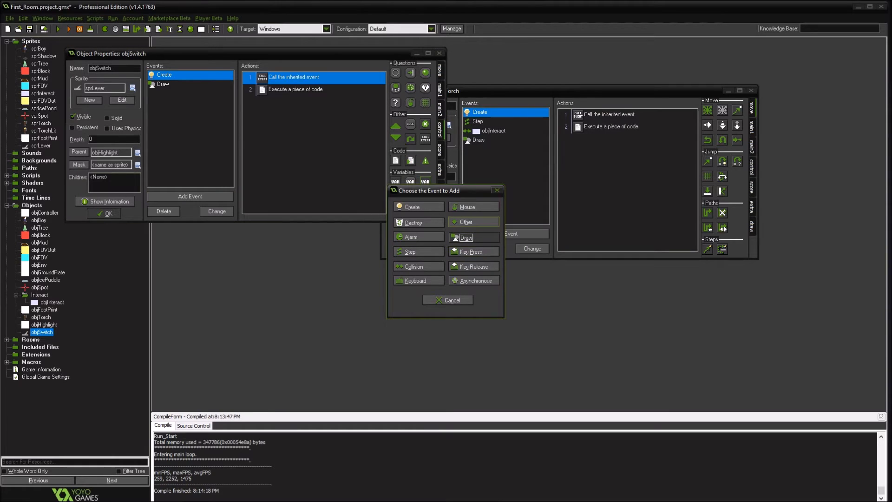
pyautogui.click(413, 266)
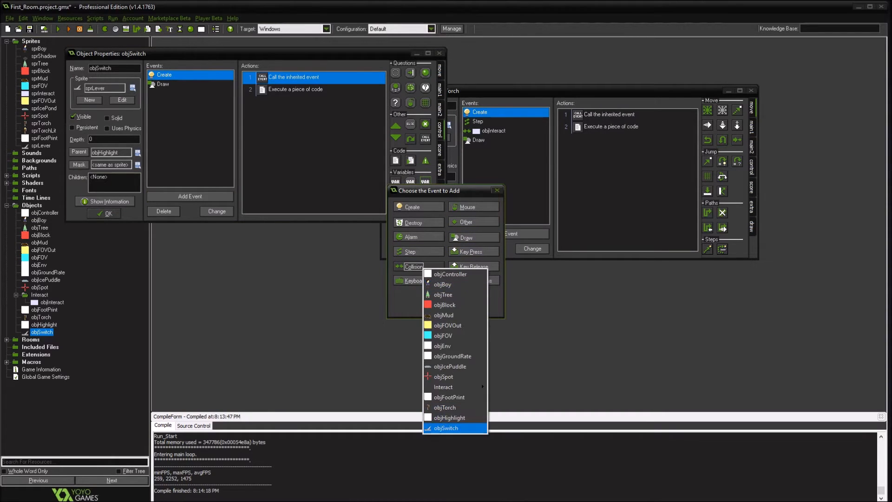
pyautogui.moveTo(442, 387)
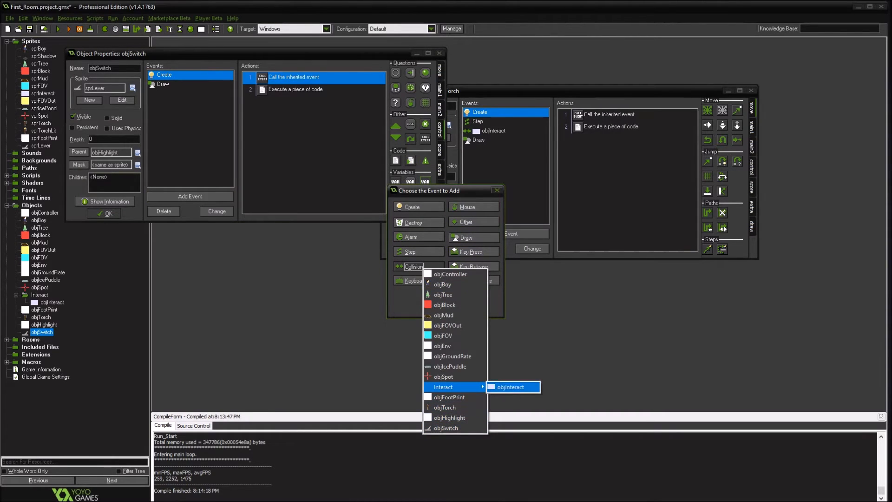
pyautogui.click(510, 387)
pyautogui.write('action_id =')
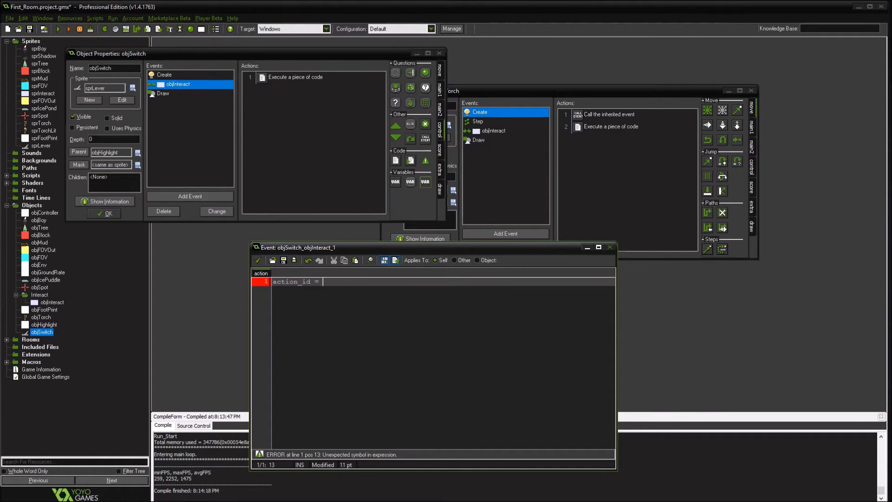
# Write code copying other.item_id into action_id and setting action true when other.action.
pyautogui.write('i')
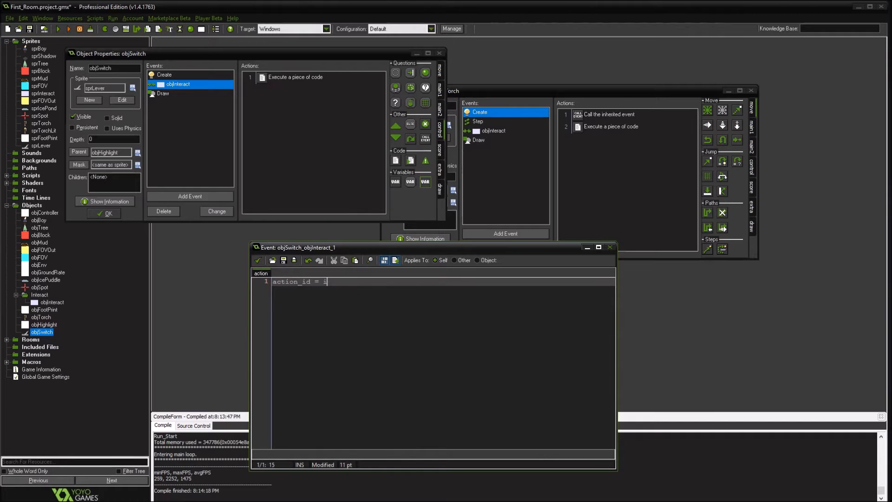
pyautogui.write('tem')
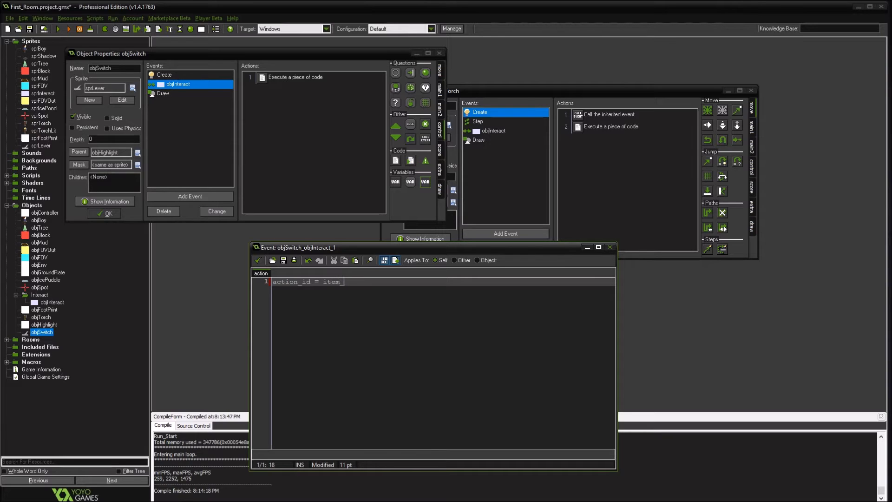
pyautogui.write('other.item_id')
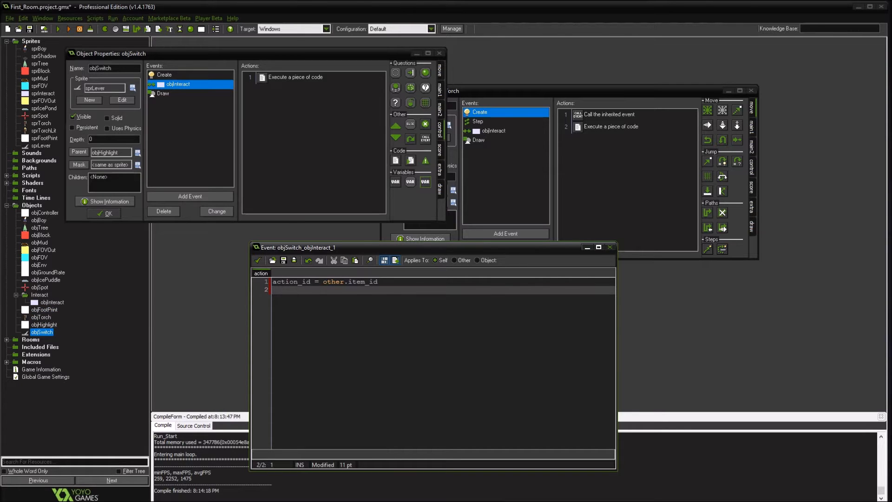
pyautogui.doubleClick(51, 302)
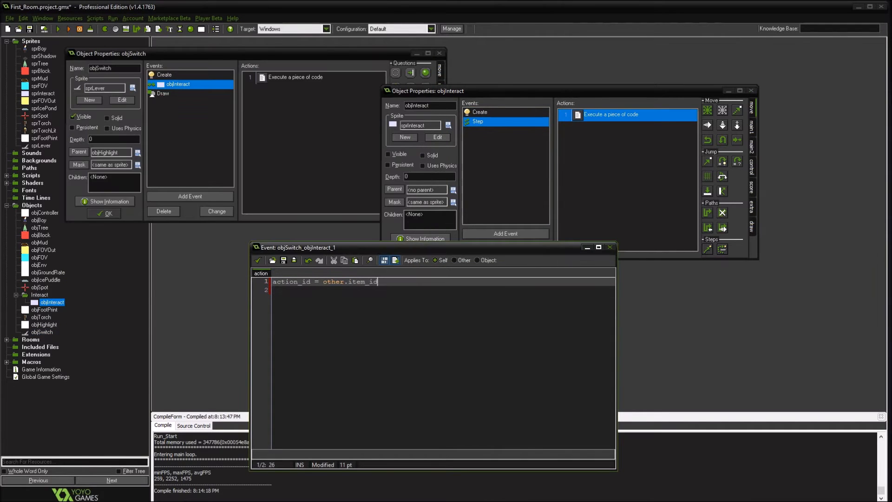
pyautogui.write('if (')
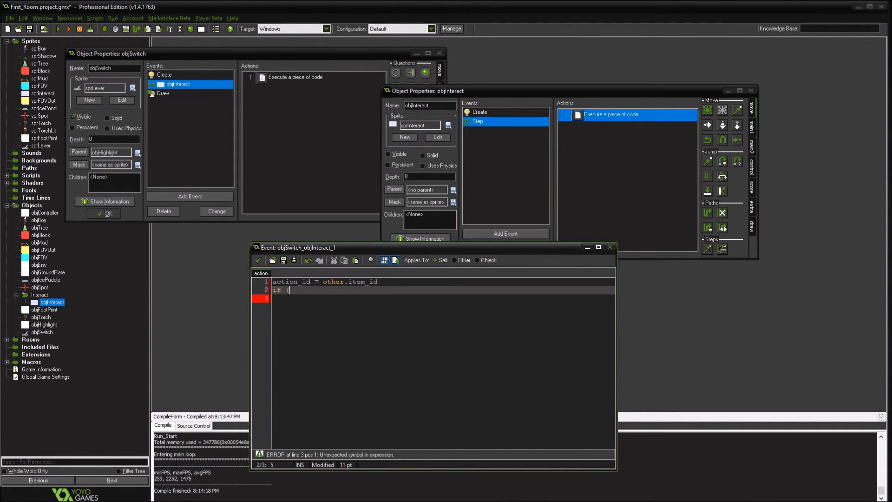
pyautogui.write('other.')
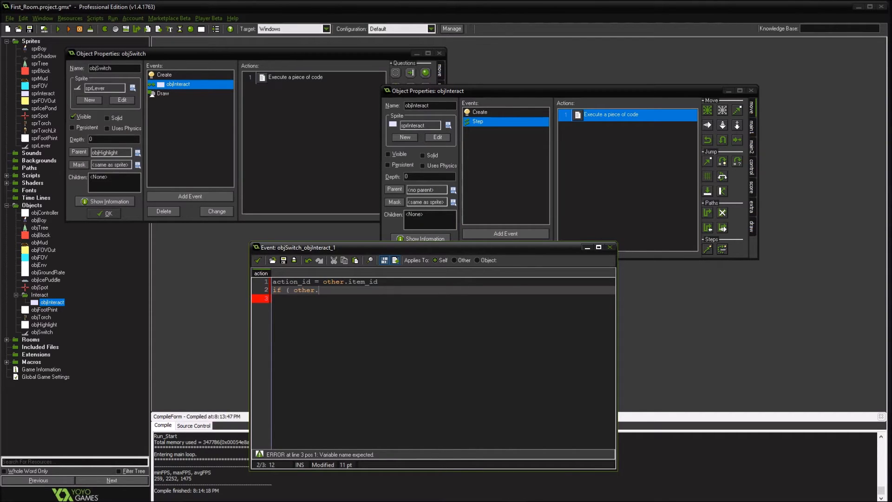
pyautogui.write('action')
pyautogui.click(442, 298)
pyautogui.write('{')
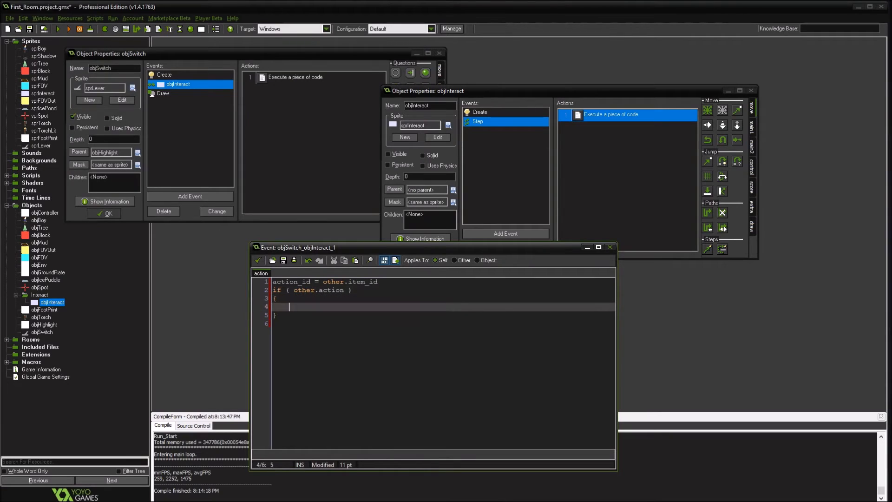
pyautogui.write('action')
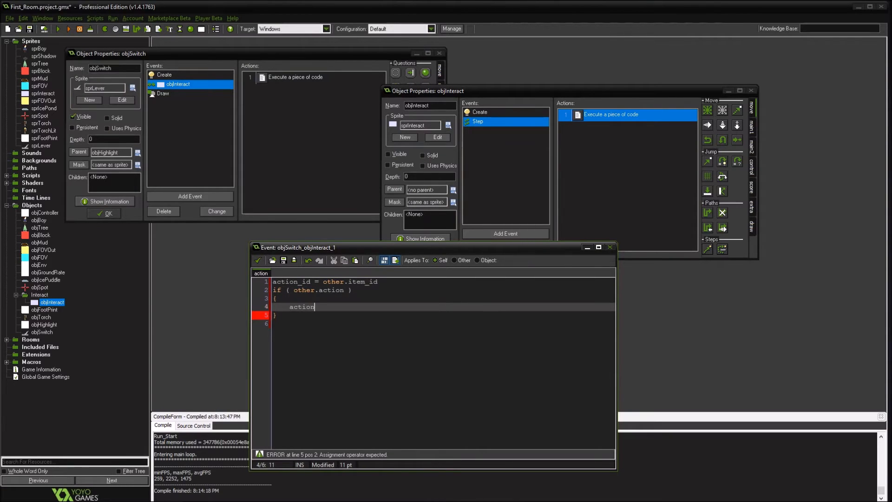
pyautogui.write('= true;')
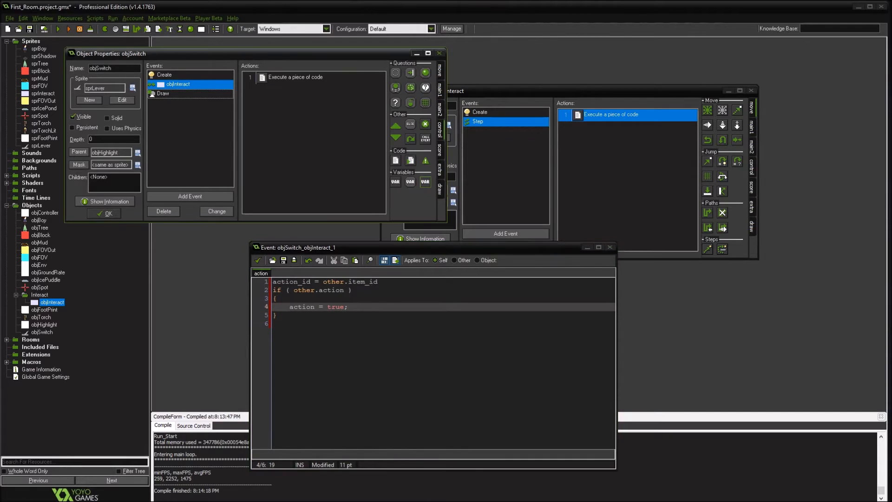
# Add a regular Step event to objSwitch.
pyautogui.click(505, 234)
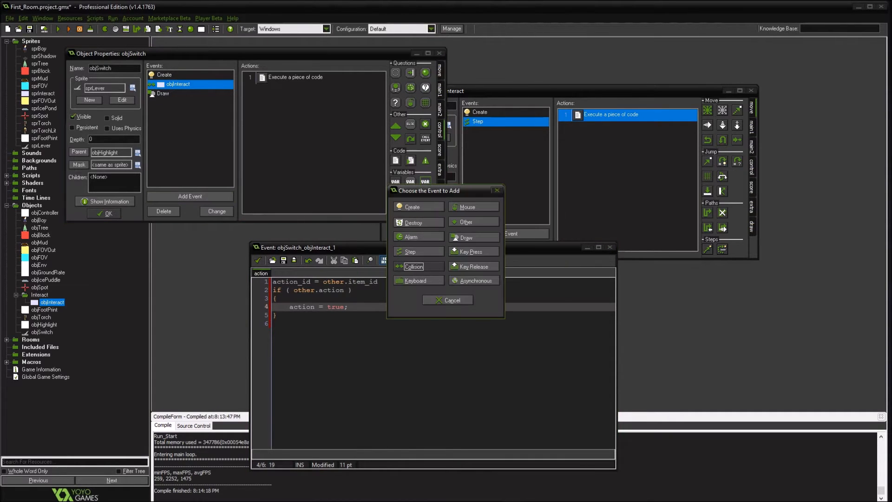
pyautogui.click(410, 251)
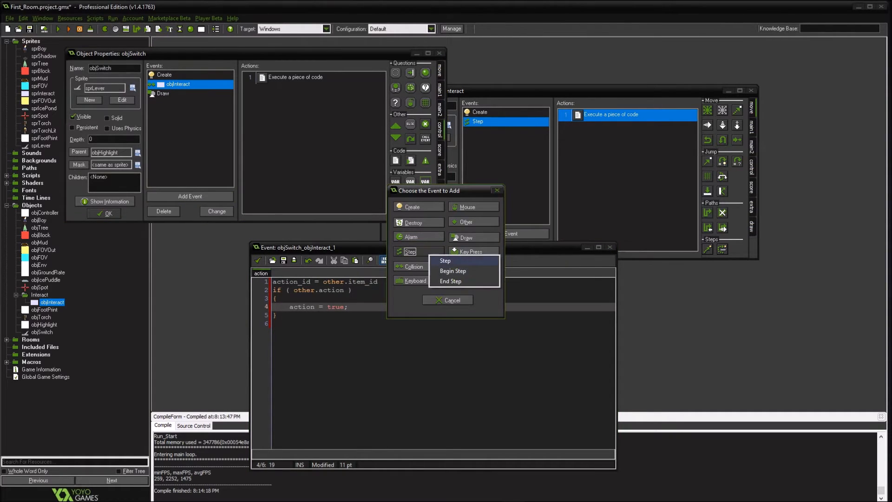
pyautogui.click(445, 260)
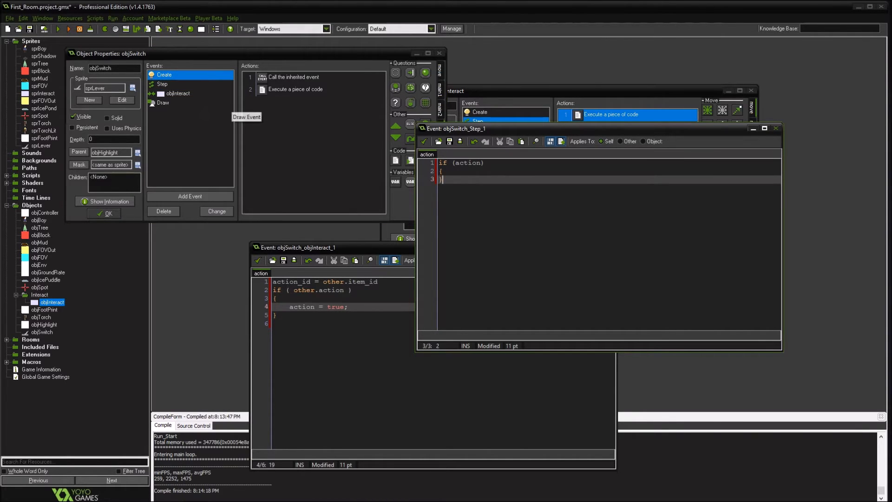
pyautogui.moveTo(165, 84)
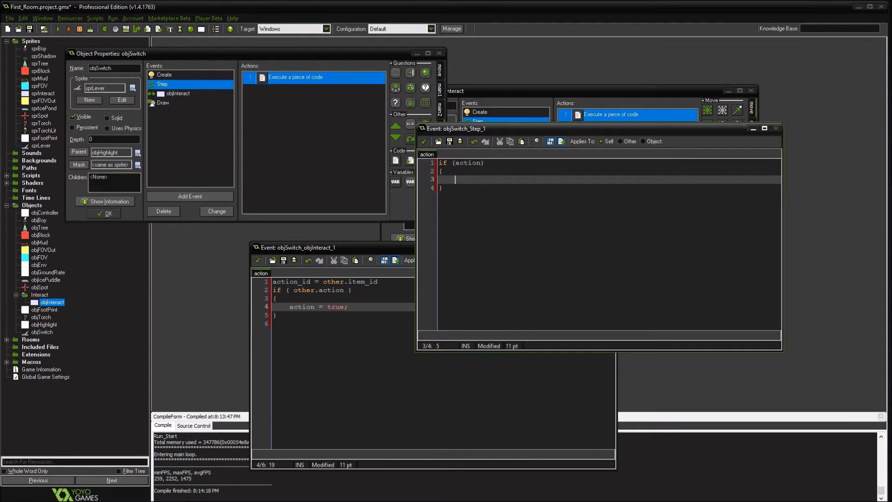
# Write var items = instance_number(objHighlight); in the Step code.
pyautogui.write('inst')
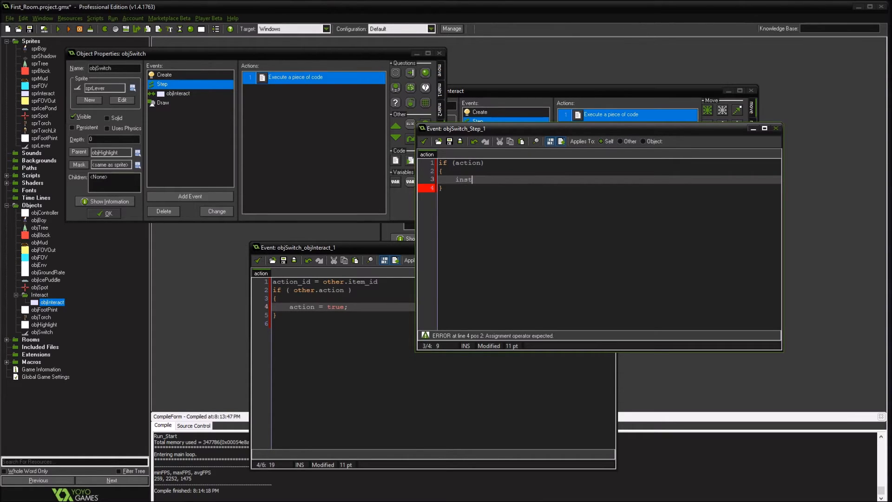
pyautogui.press('BackSpace')
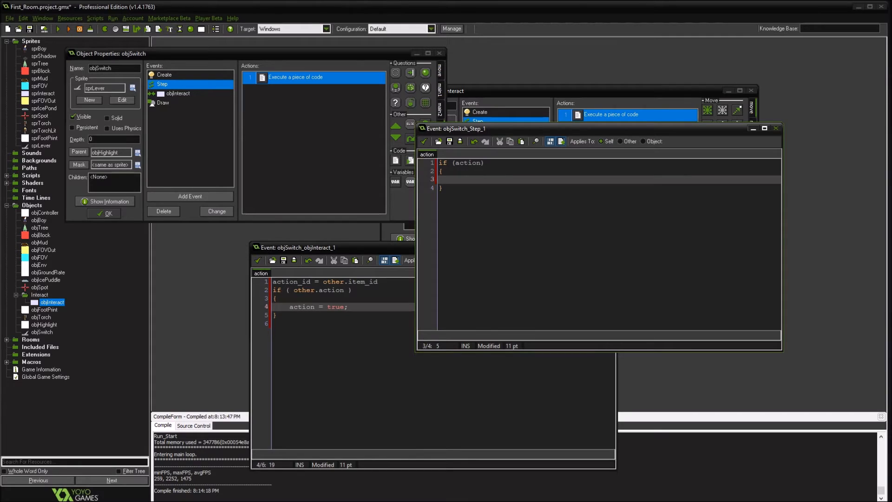
pyautogui.write('var')
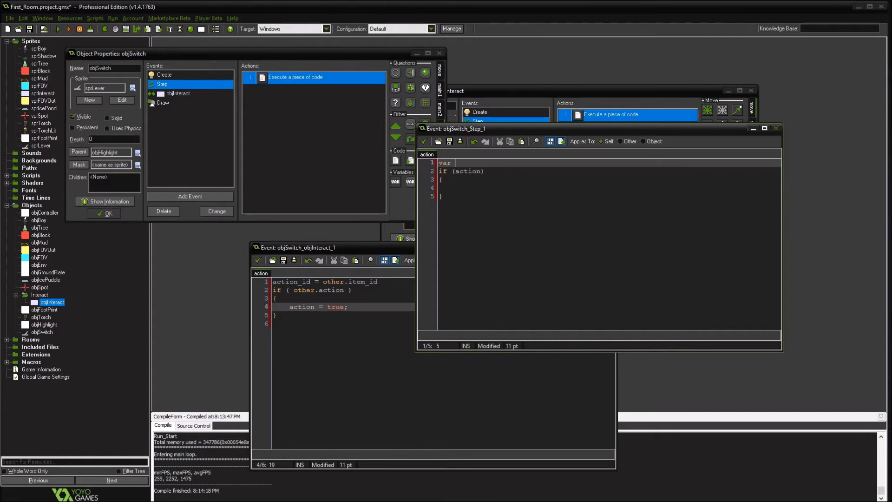
pyautogui.write('items = m')
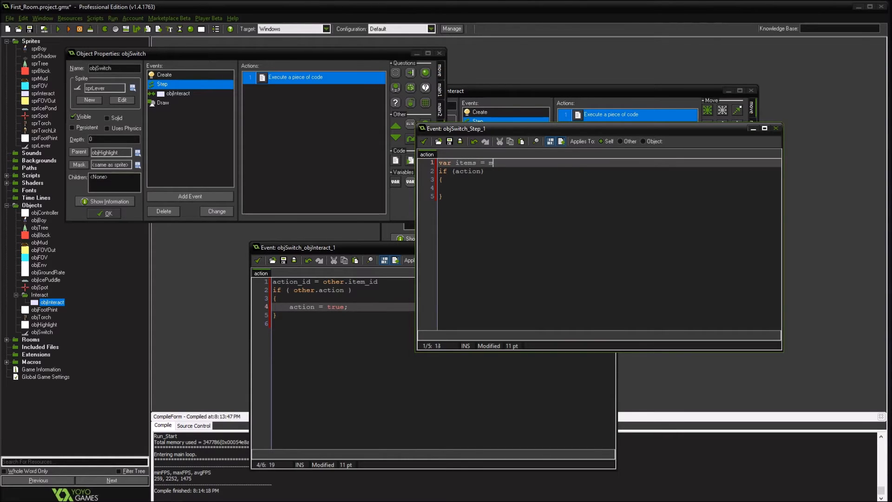
pyautogui.write('instan')
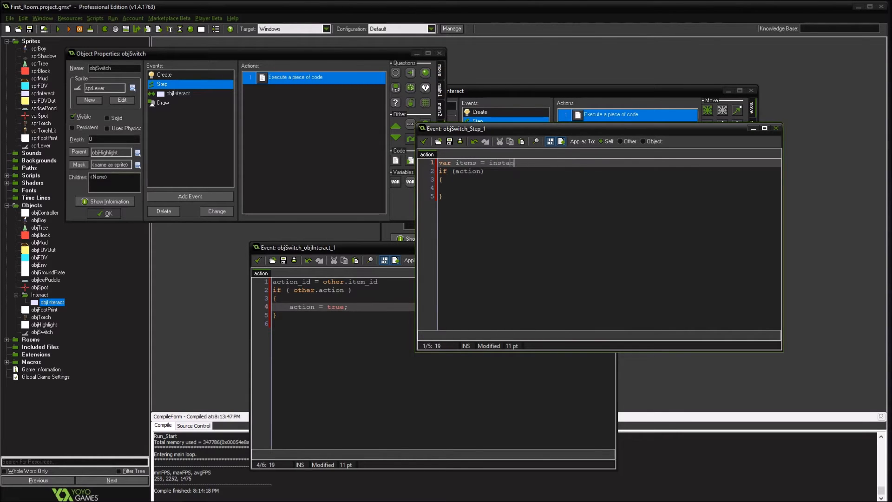
pyautogui.write('ce_number(')
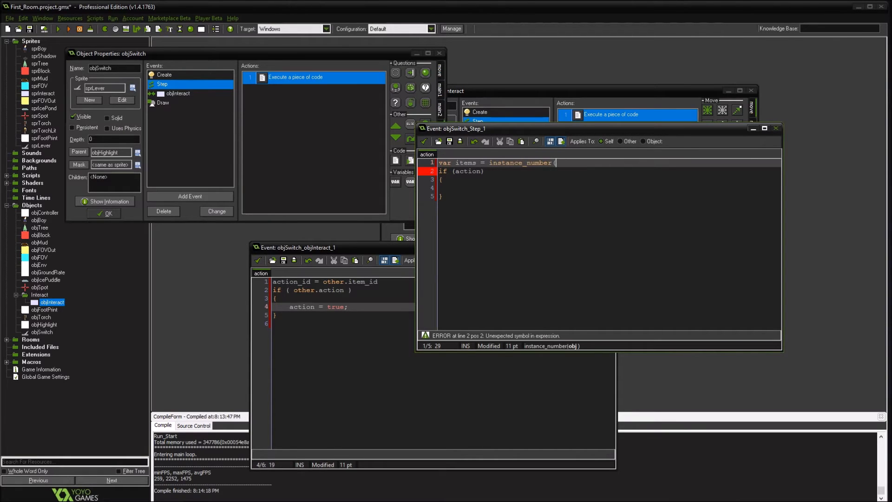
pyautogui.write('c')
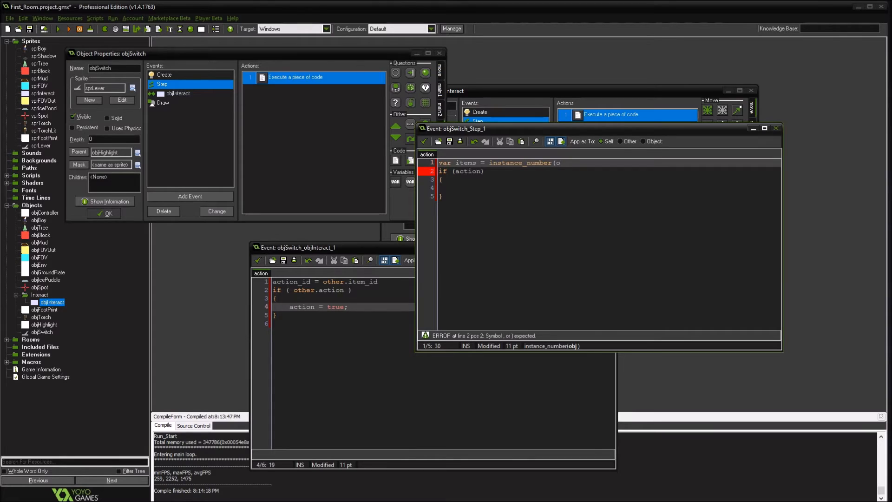
pyautogui.write('bj')
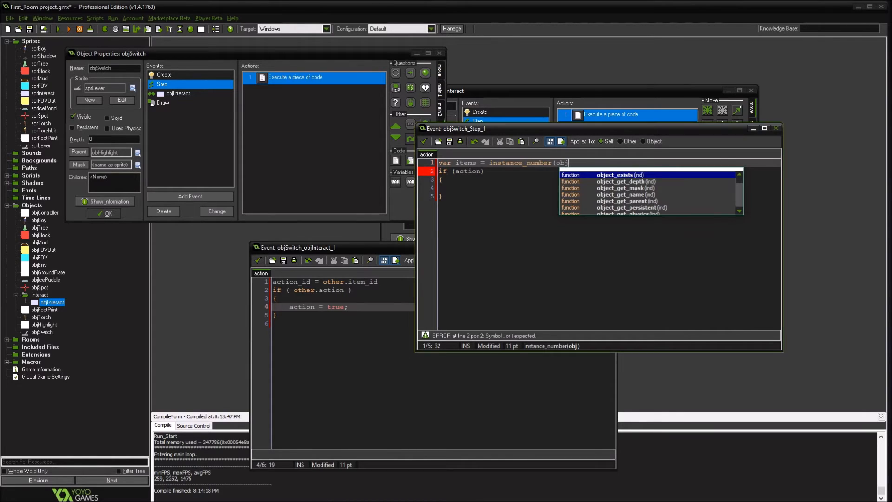
pyautogui.press('BackSpace')
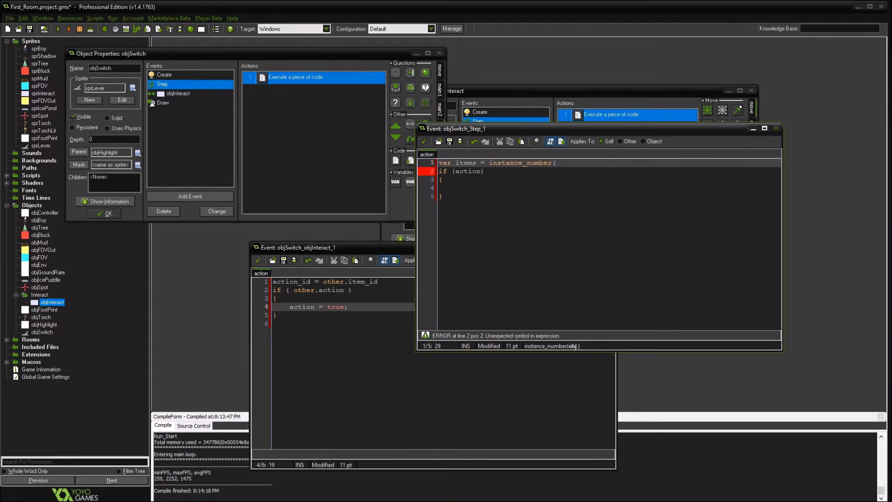
pyautogui.write('objHighlight)')
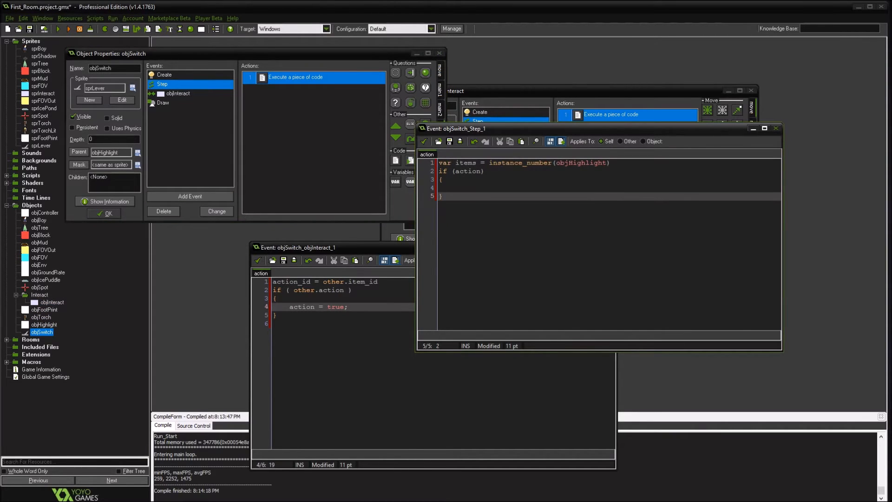
# Create a new object named objAction.
pyautogui.click(41, 317)
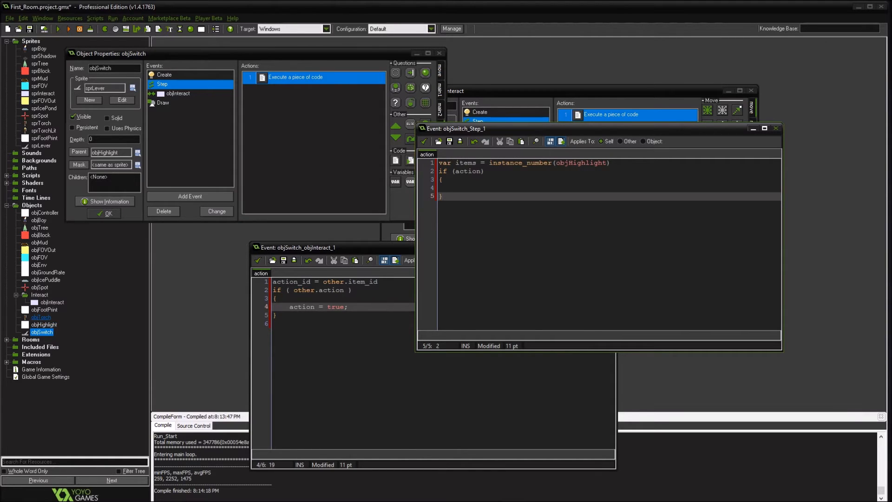
pyautogui.rightClick(32, 205)
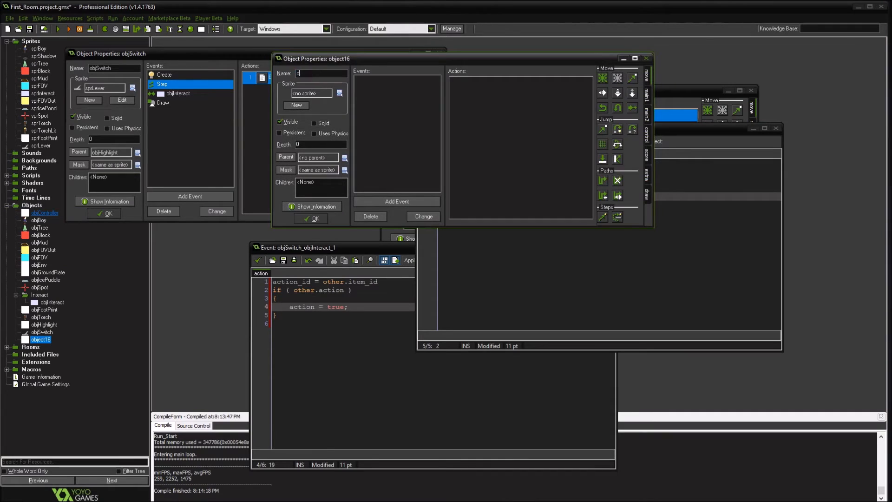
pyautogui.write('objAction')
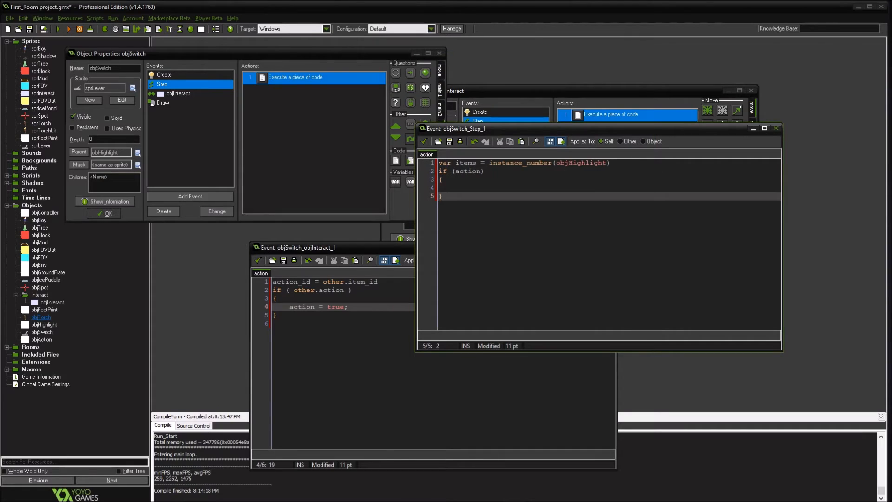
# Create another new object and assign it the sprTorch sprite.
pyautogui.rightClick(33, 205)
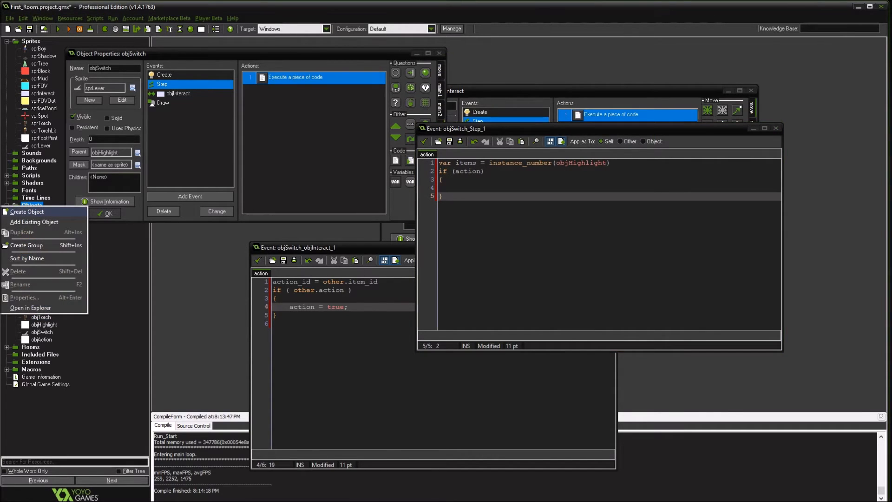
pyautogui.click(27, 211)
pyautogui.write('objTorch')
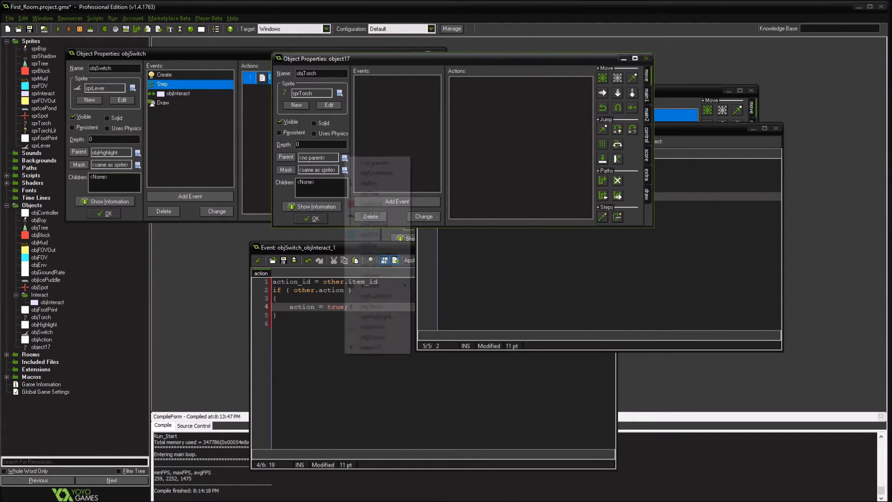
pyautogui.click(372, 338)
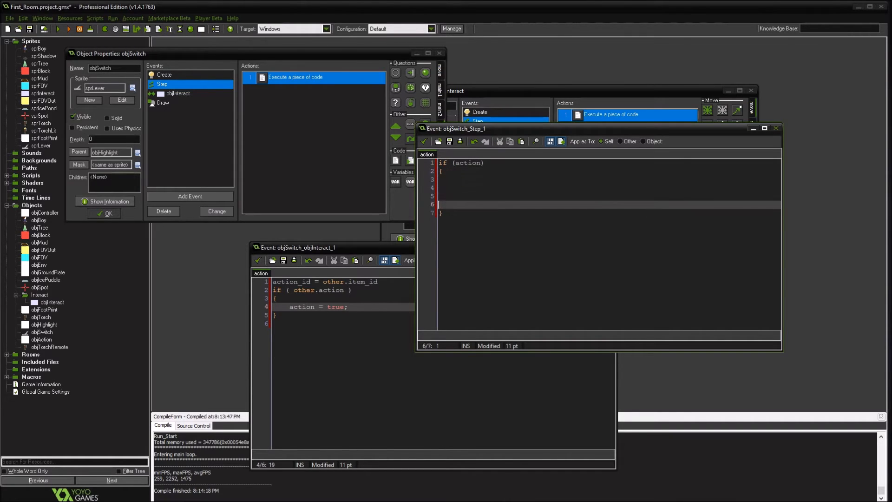
# Loop over objAction instances in objSwitch's Step code using instance_find(objAction,i).
pyautogui.write('var items = instance_number(objAction)')
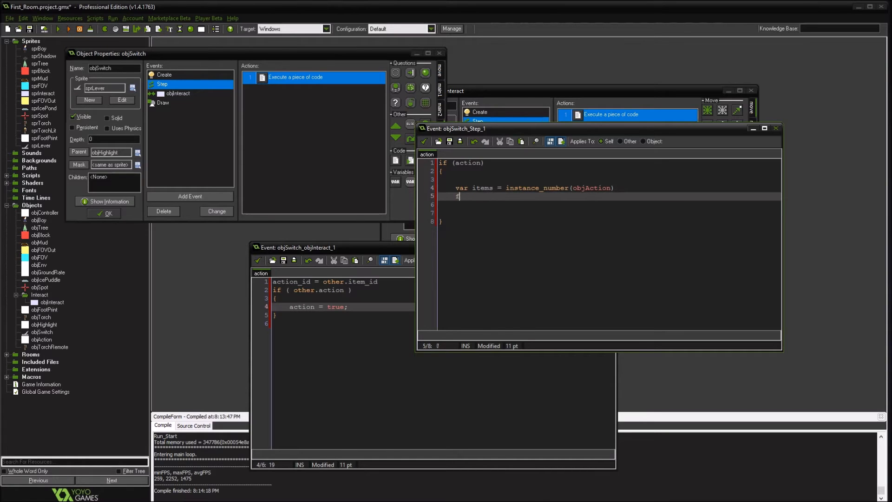
pyautogui.write('for (var i=')
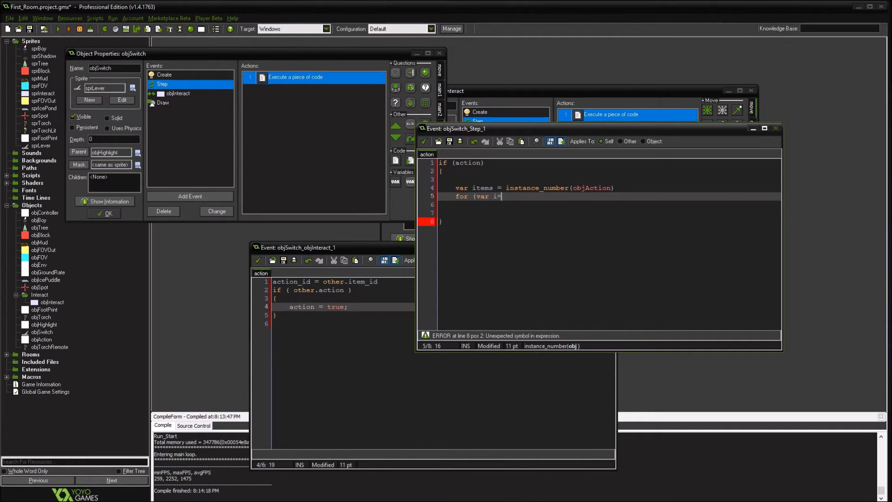
pyautogui.write('0;i<items;i++)')
pyautogui.click(610, 204)
pyautogui.write('{')
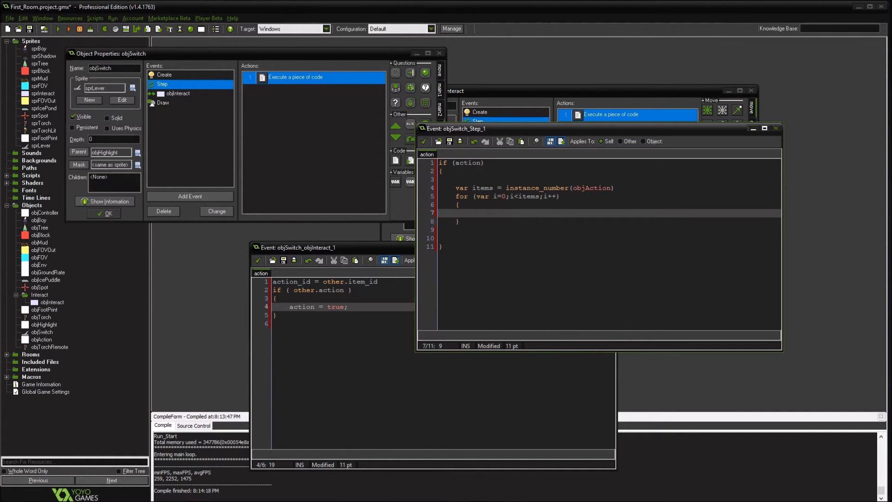
pyautogui.write('with (instance_')
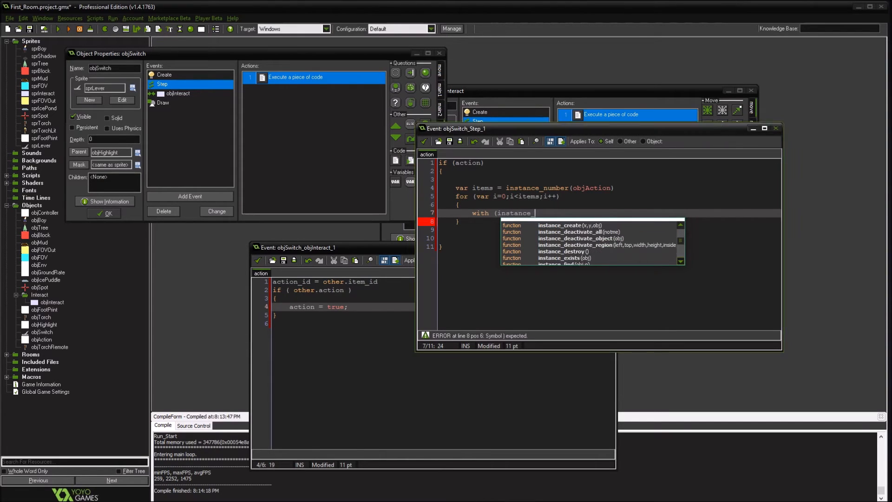
pyautogui.write('find')
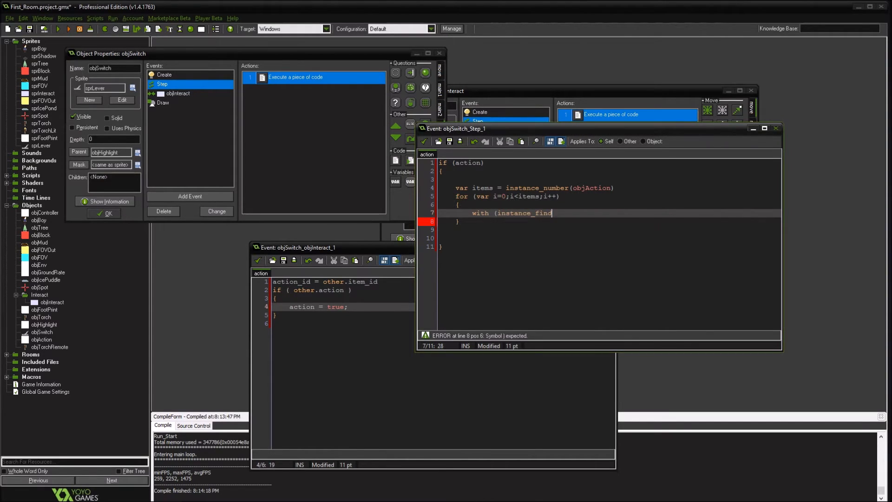
pyautogui.write('(obj')
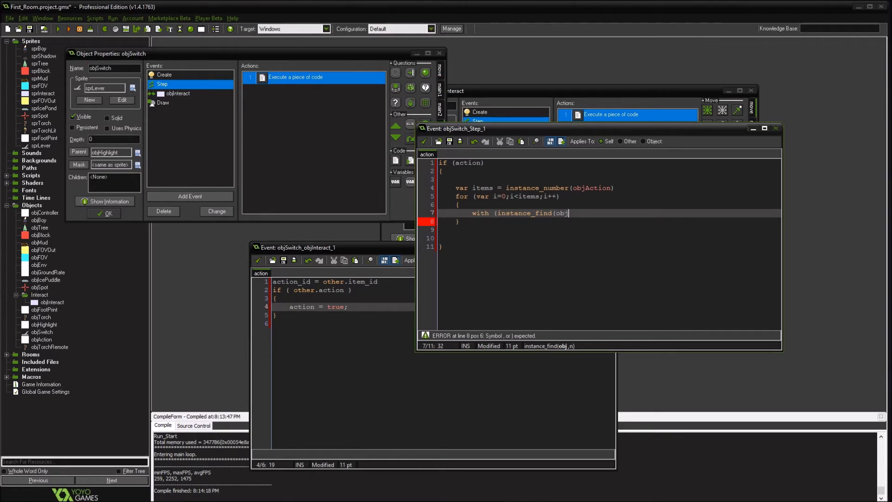
pyautogui.write('Action')
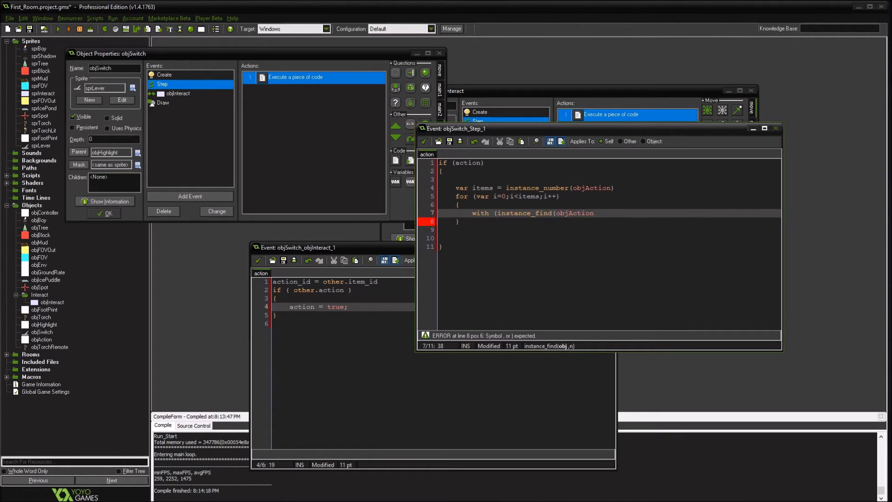
pyautogui.write(',i')
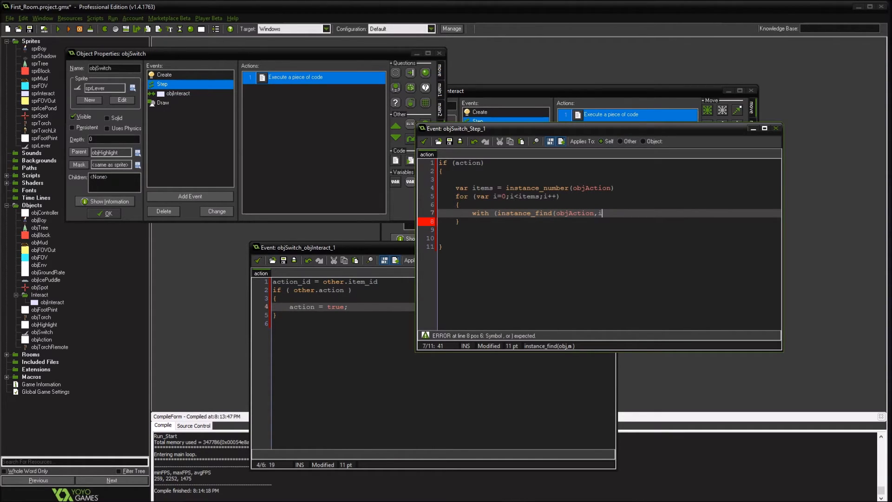
pyautogui.write('))')
pyautogui.write('{')
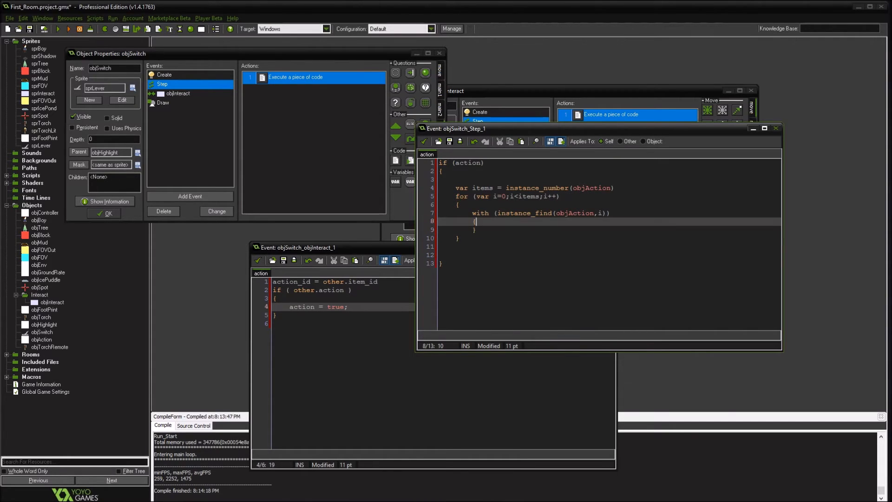
pyautogui.write('obj =')
pyautogui.press('Enter')
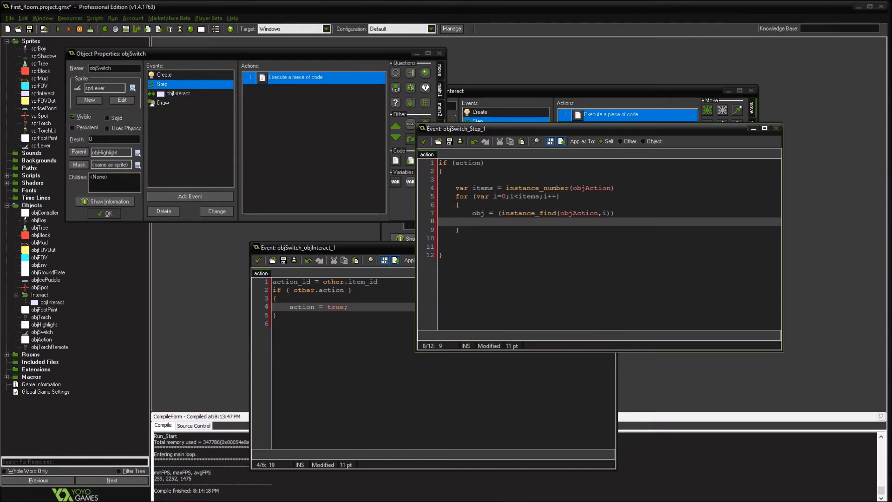
# Set obj.action true when item_id matches action_id; give objAction action false.
pyautogui.write('if (ob')
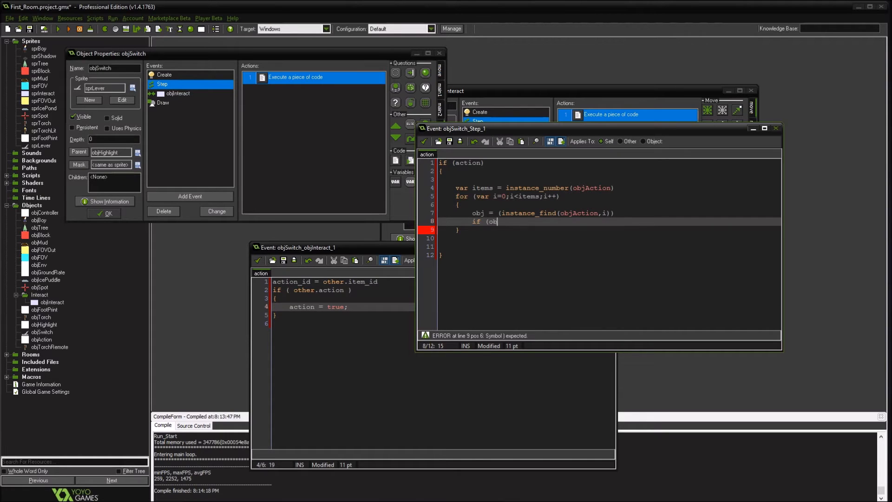
pyautogui.write('j.action_id =')
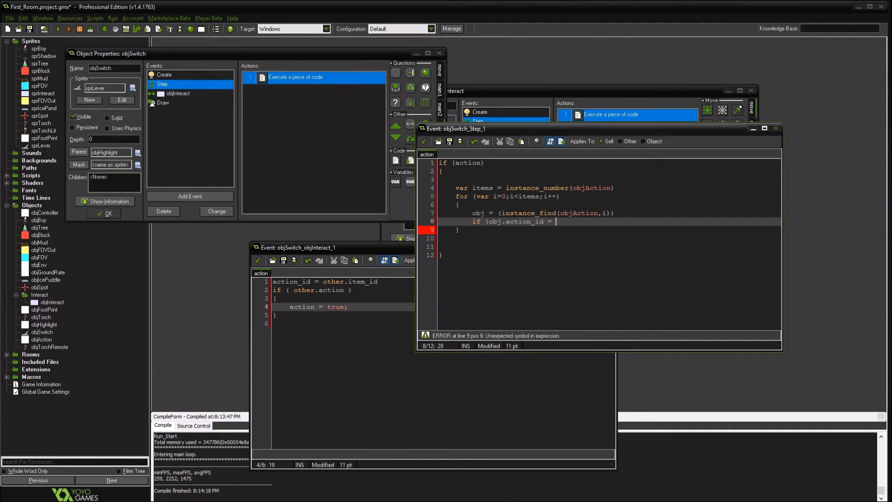
pyautogui.write('it')
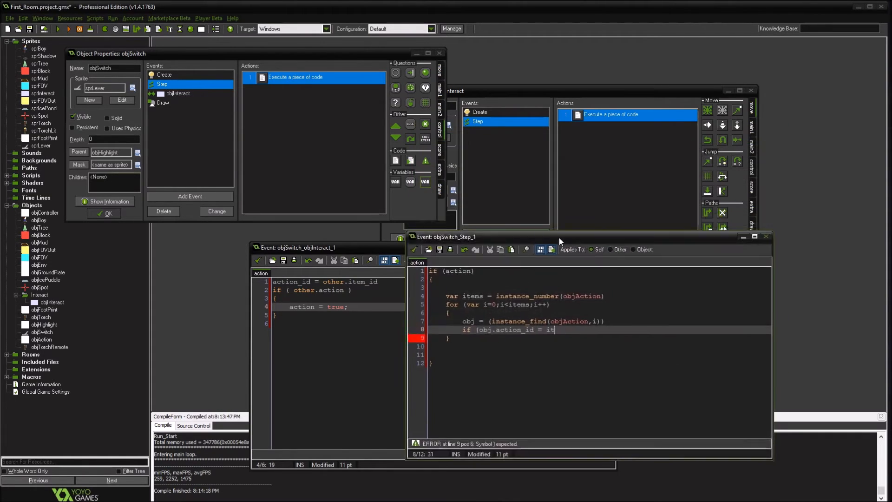
pyautogui.moveTo(560, 237); pyautogui.dragTo(561, 220)
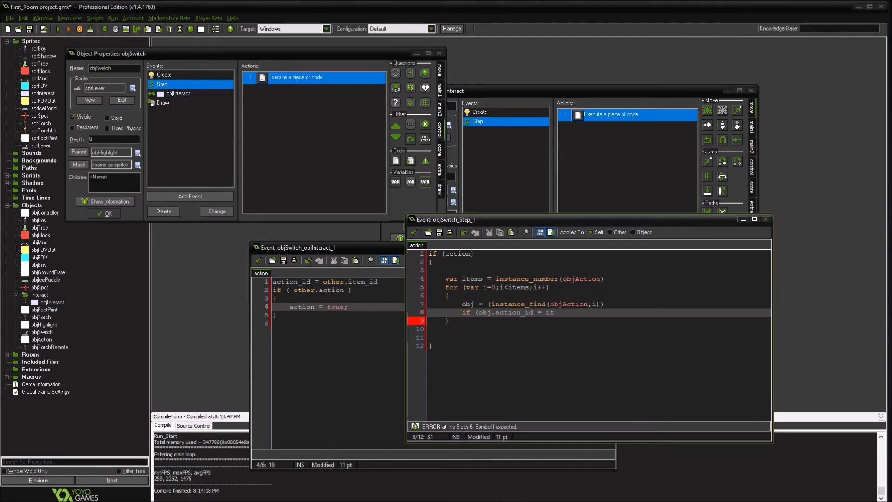
pyautogui.click(42, 331)
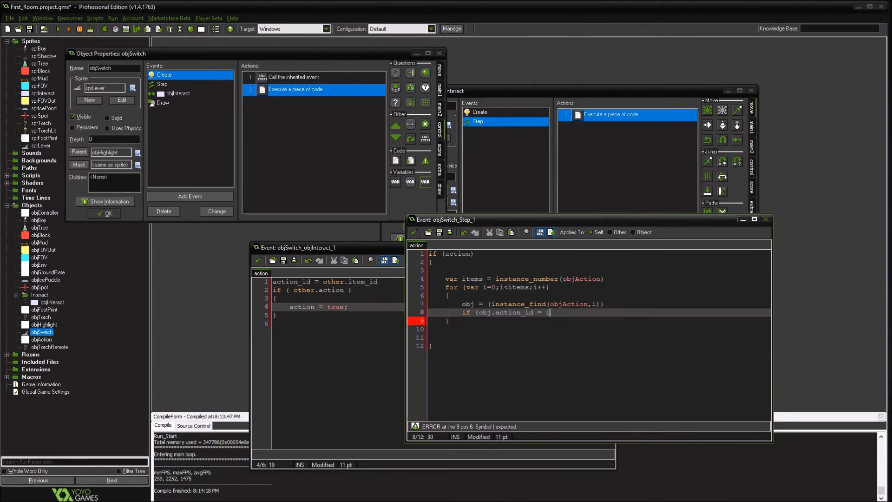
pyautogui.write('action_id;')
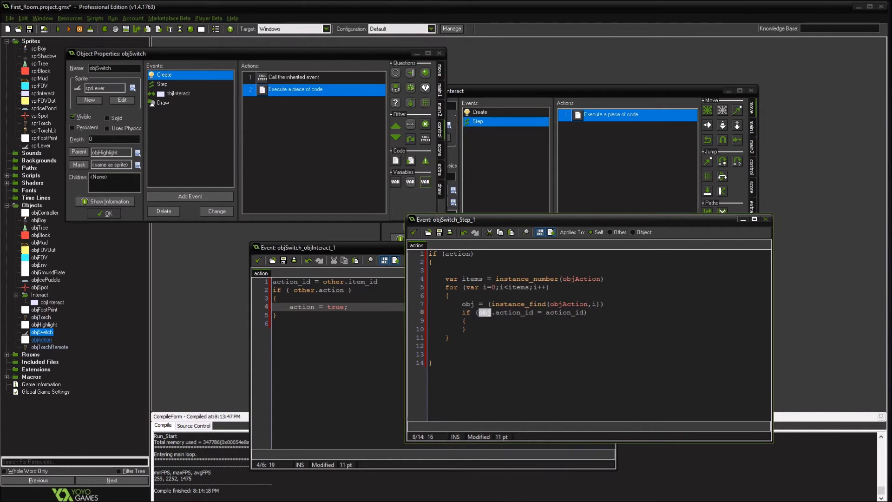
pyautogui.doubleClick(41, 339)
pyautogui.write('item')
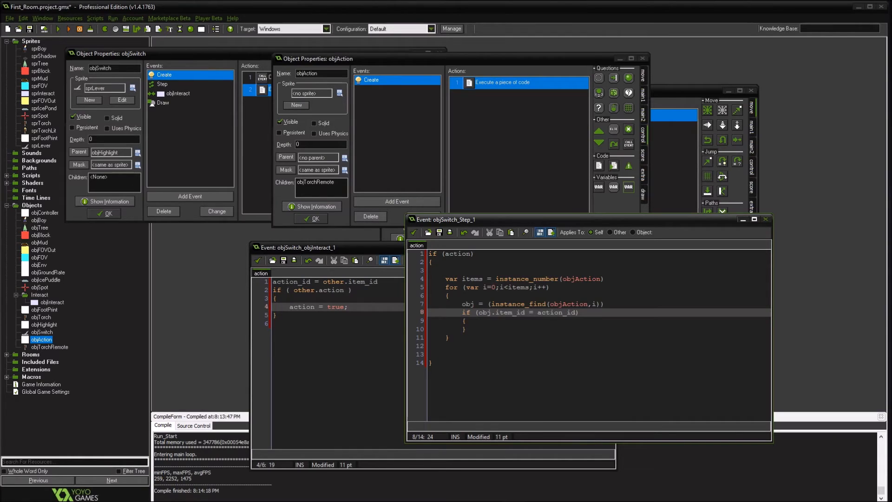
pyautogui.write('obj.action=true;')
pyautogui.write('action=fa')
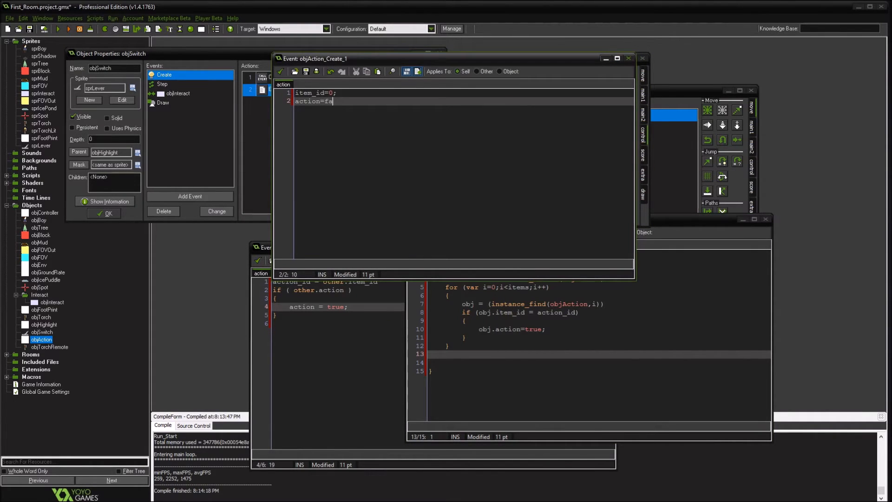
pyautogui.write('ls')
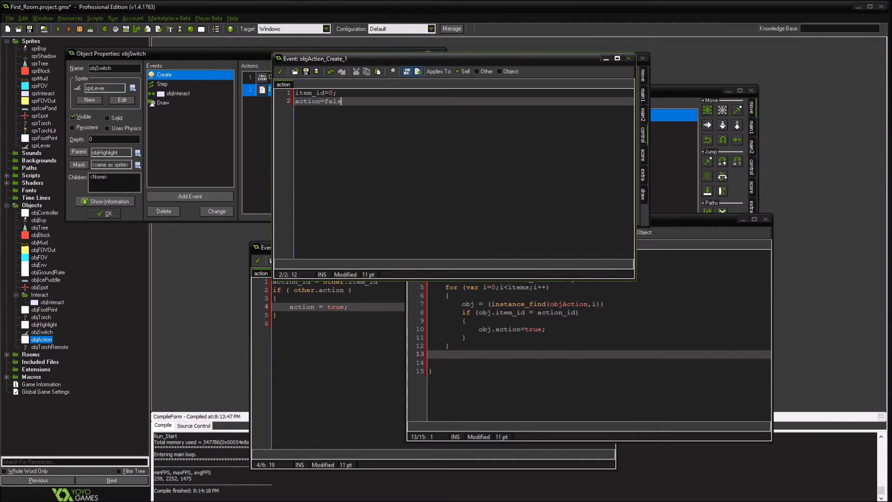
pyautogui.write('e;')
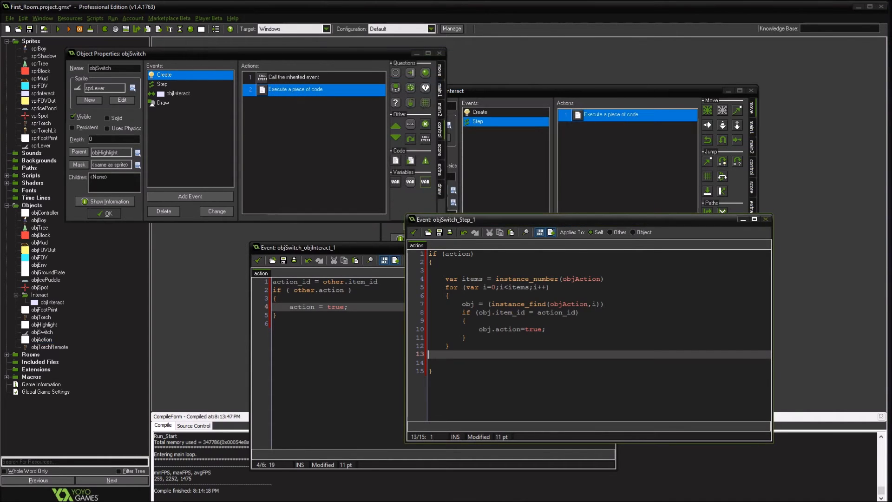
pyautogui.doubleClick(48, 346)
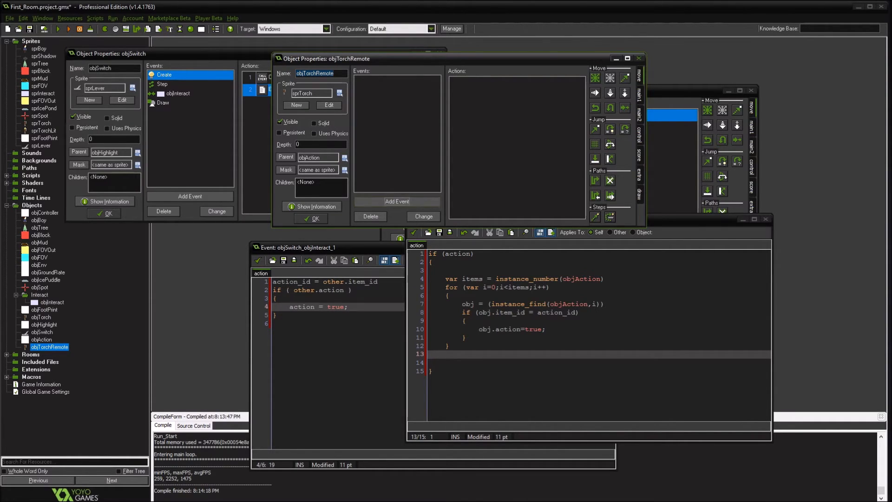
# Add a Step event to objTorchRemote testing action and sprite_index against sprTorch.
pyautogui.click(396, 201)
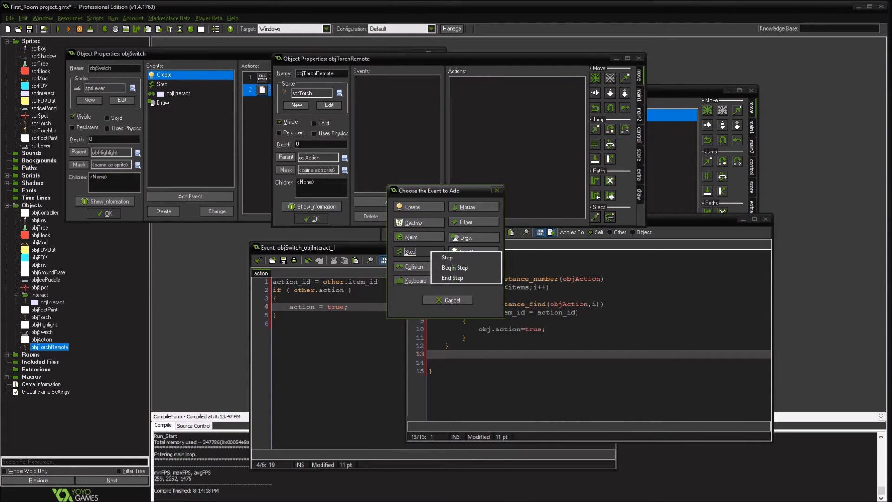
pyautogui.click(447, 257)
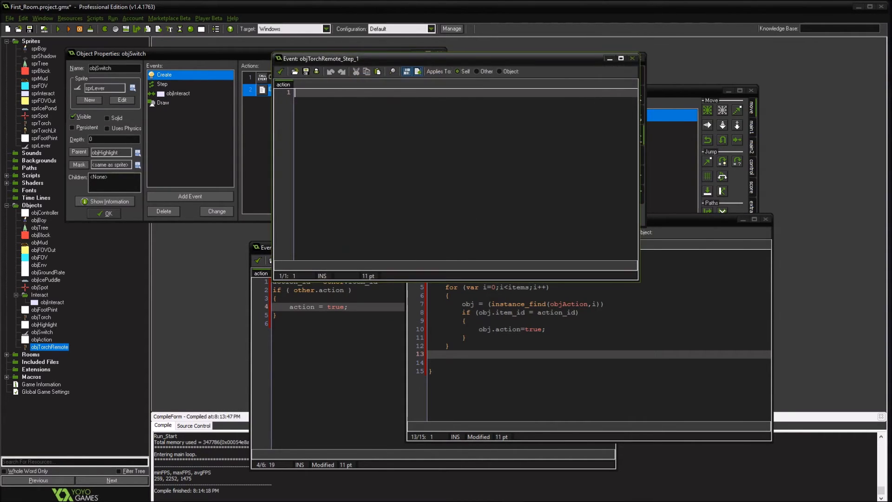
pyautogui.write('if')
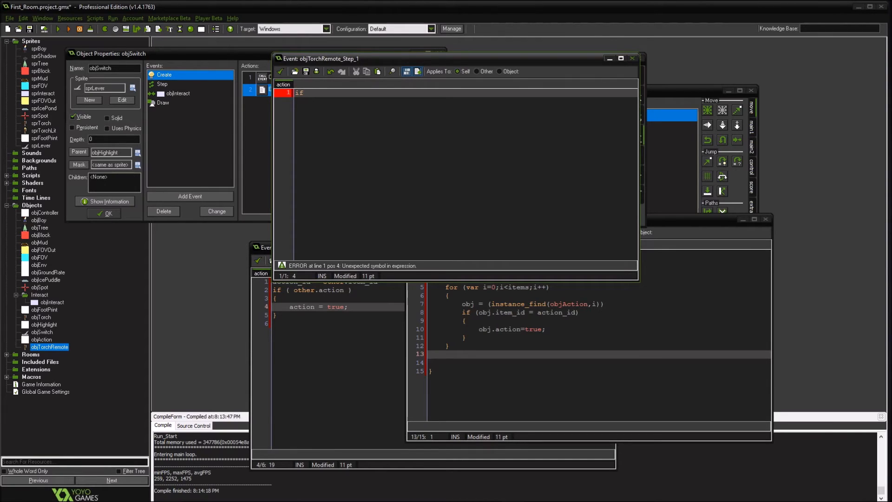
pyautogui.write('(action) then')
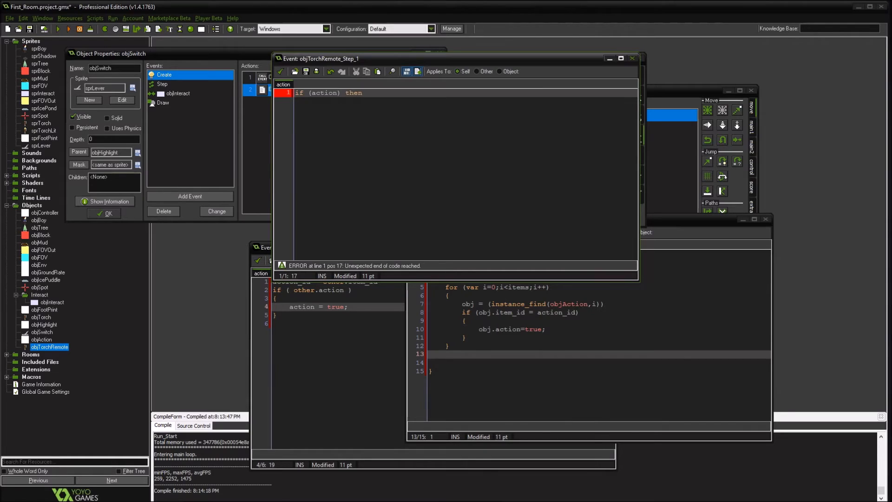
pyautogui.write('{')
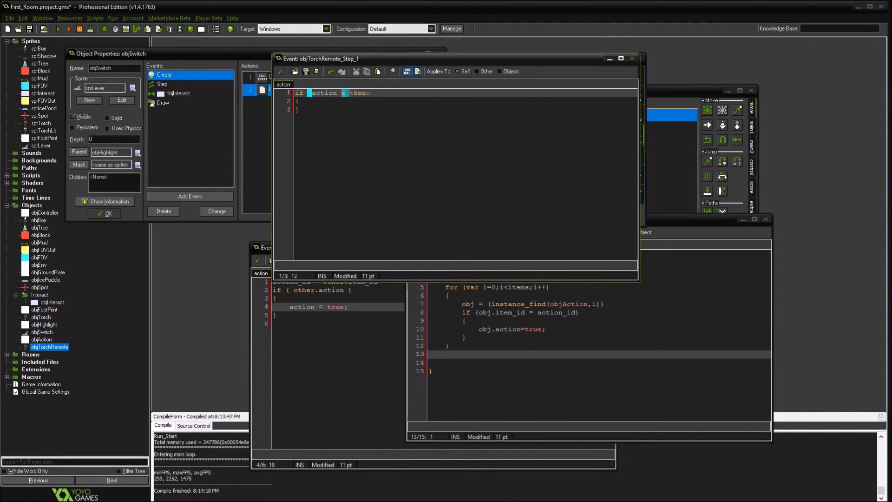
pyautogui.write('and sprite_index<')
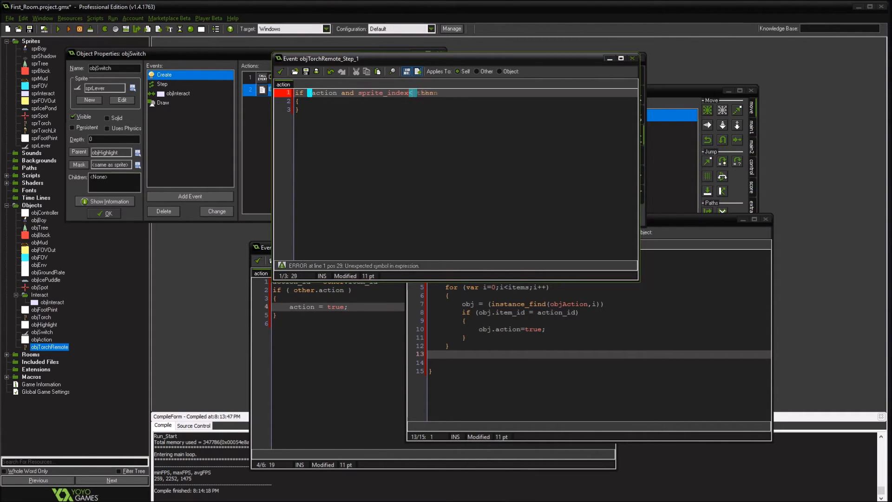
pyautogui.write('!= sprTorchLu')
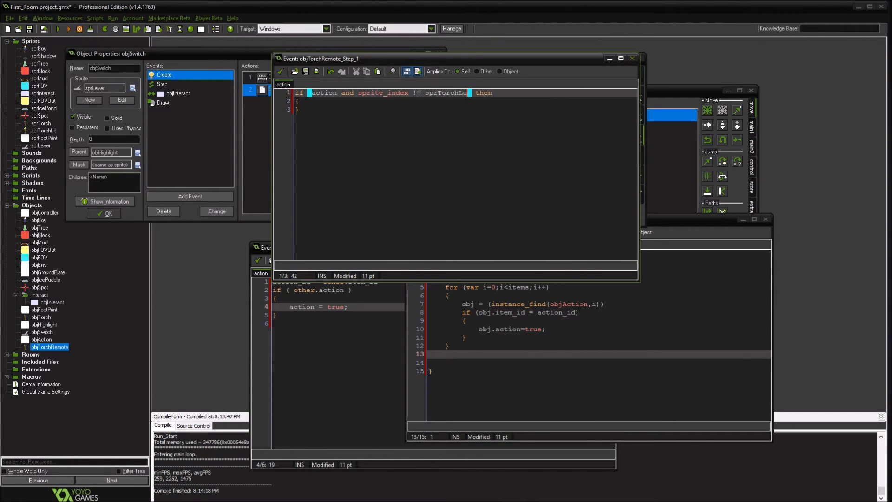
pyautogui.write('sprite_index')
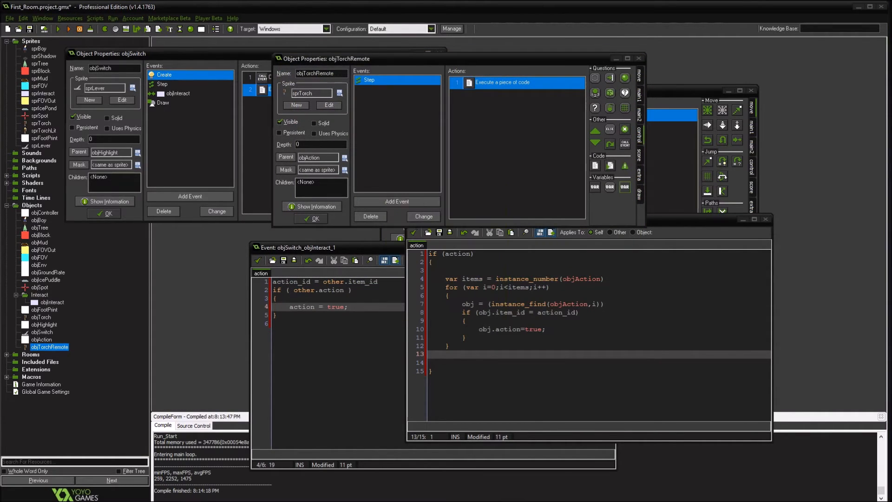
# Set image_speed = 0.2 in objTorchRemote's Create code.
pyautogui.click(370, 79)
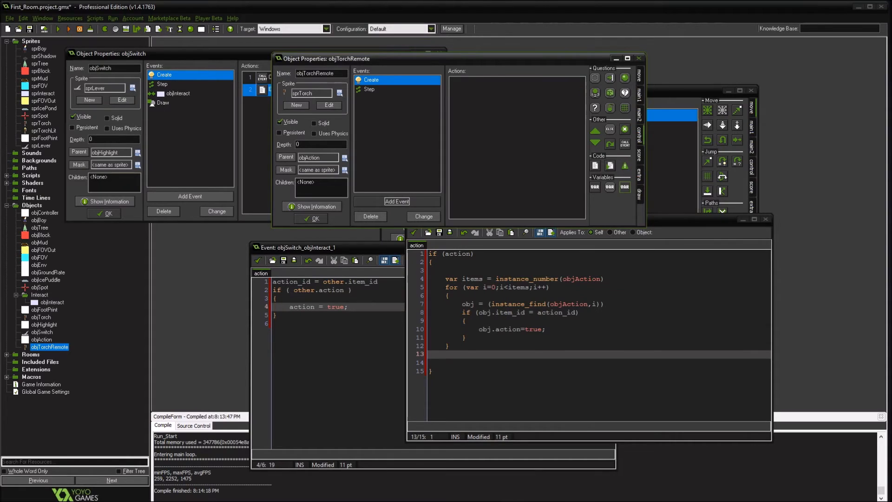
pyautogui.doubleClick(369, 79)
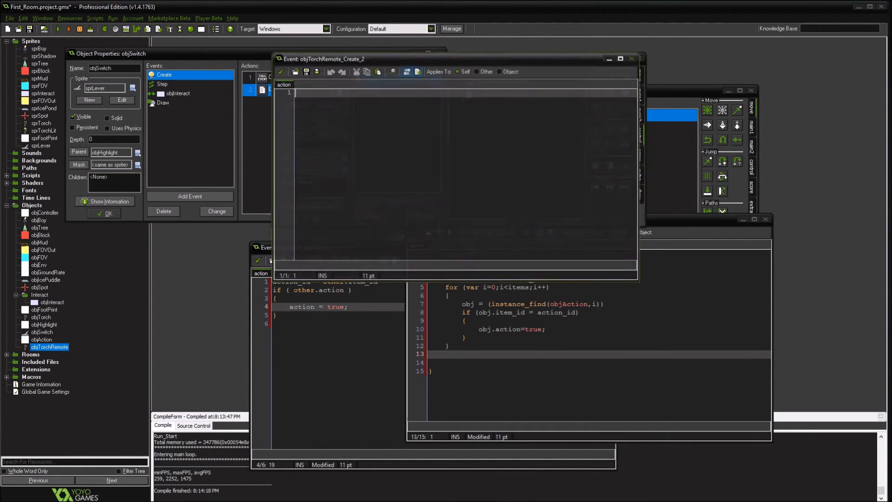
pyautogui.write('image_')
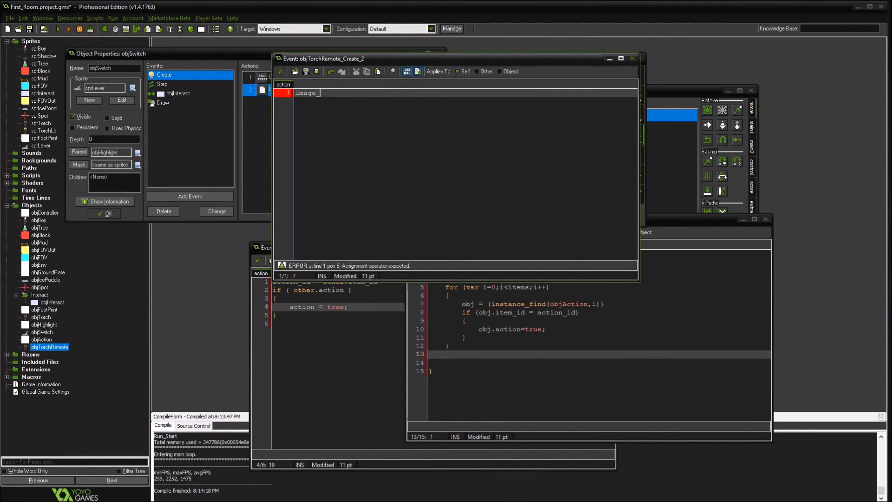
pyautogui.write('speed = 0')
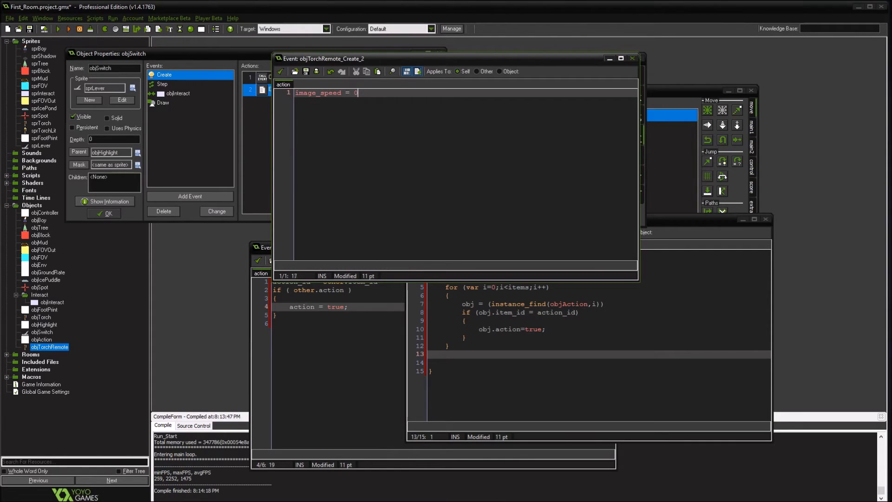
pyautogui.write('.2')
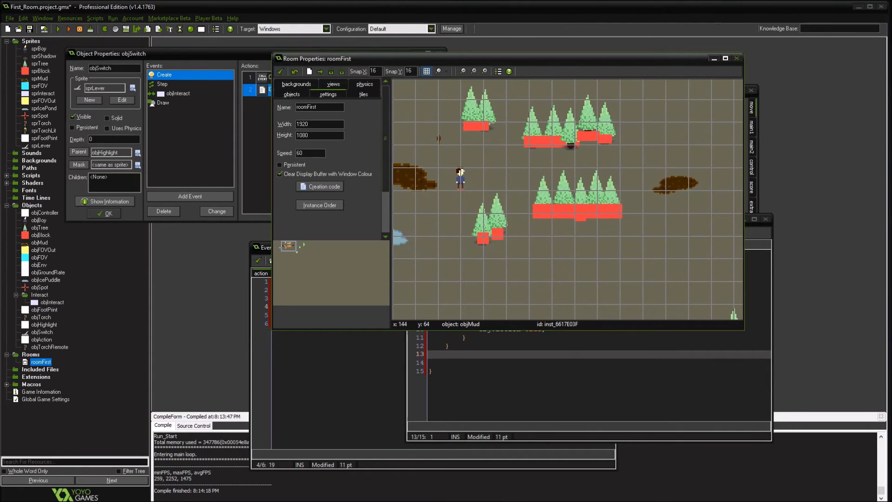
# Place an objTorchRemote instance into roomFirst from the objects tab.
pyautogui.click(291, 94)
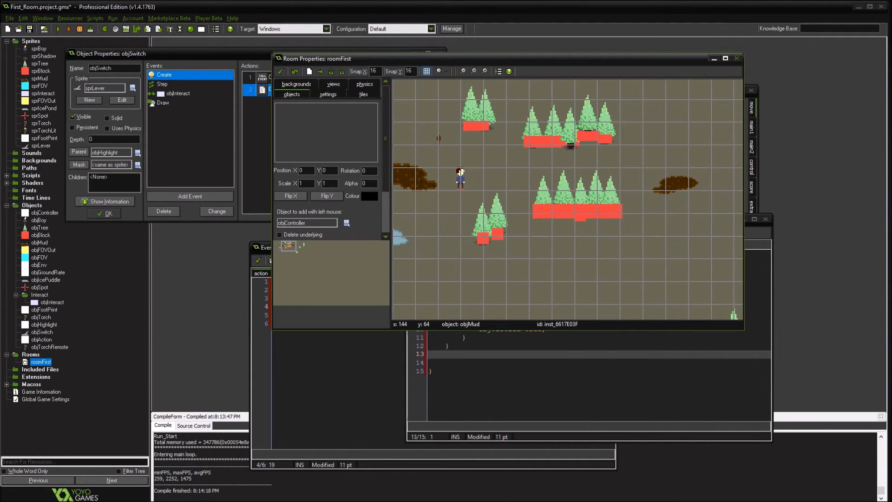
pyautogui.click(345, 222)
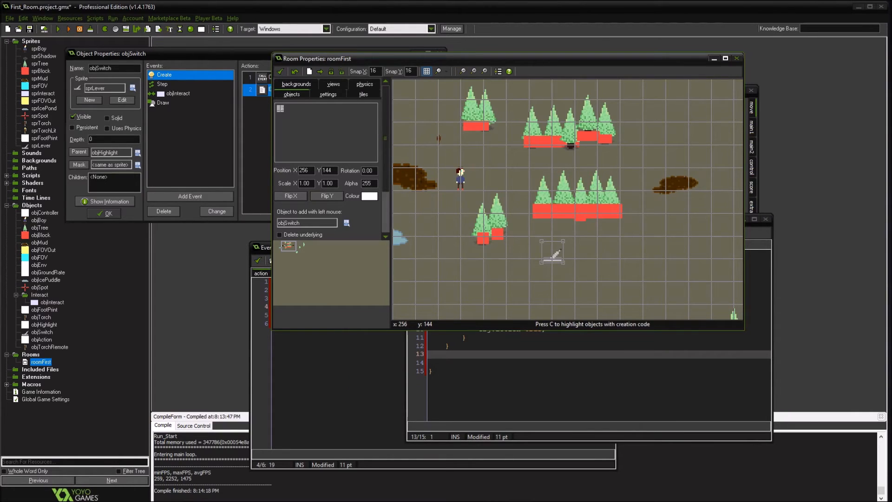
pyautogui.click(345, 223)
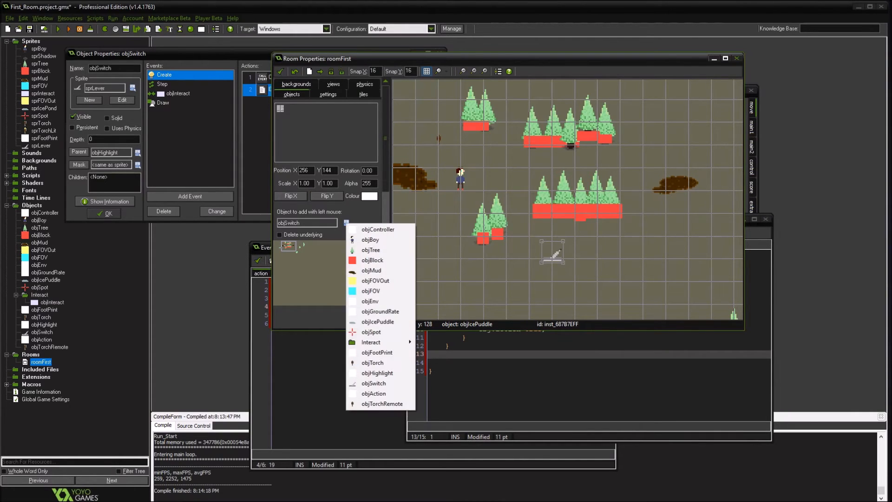
pyautogui.moveTo(382, 403)
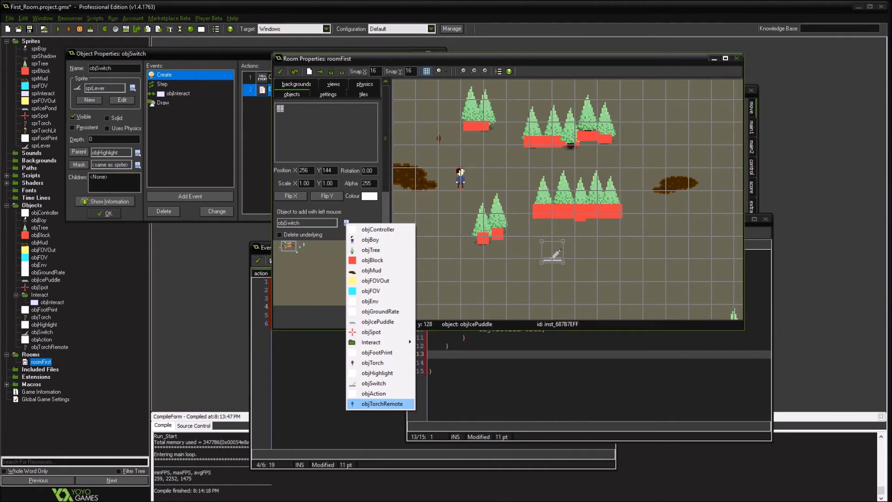
pyautogui.click(382, 403)
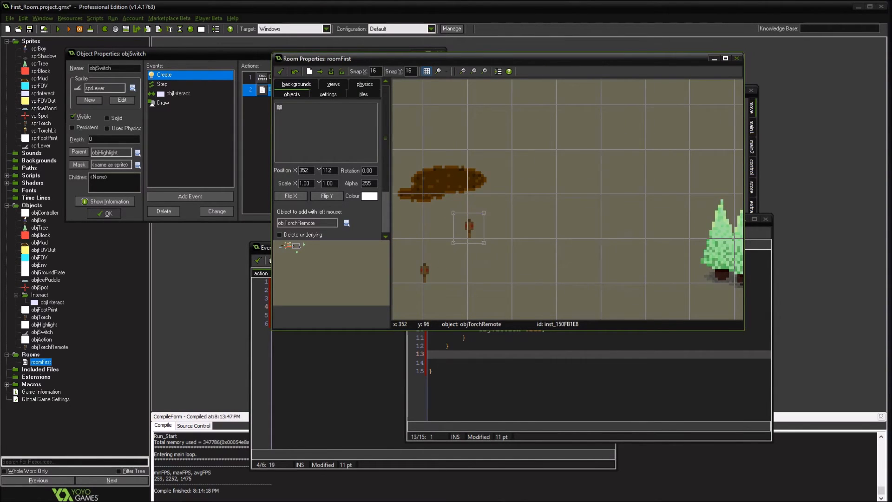
pyautogui.rightClick(466, 264)
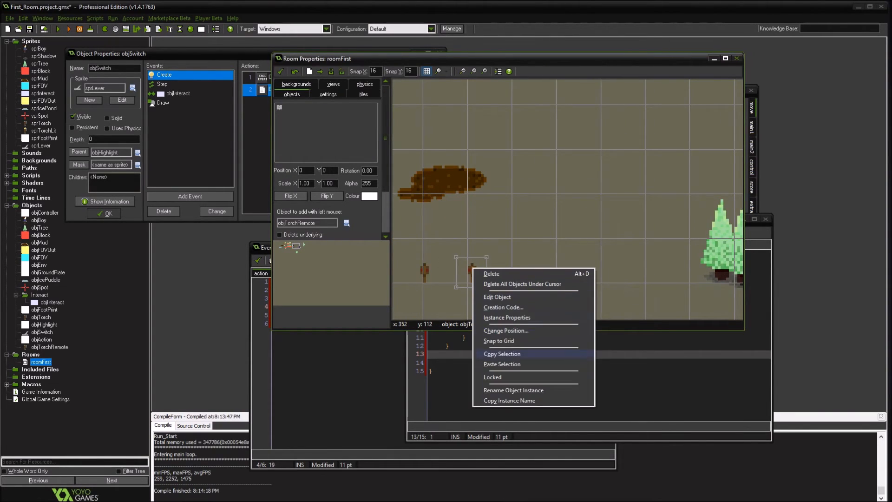
# Enter item_id= in the creation code of the two placed remote torches.
pyautogui.click(503, 307)
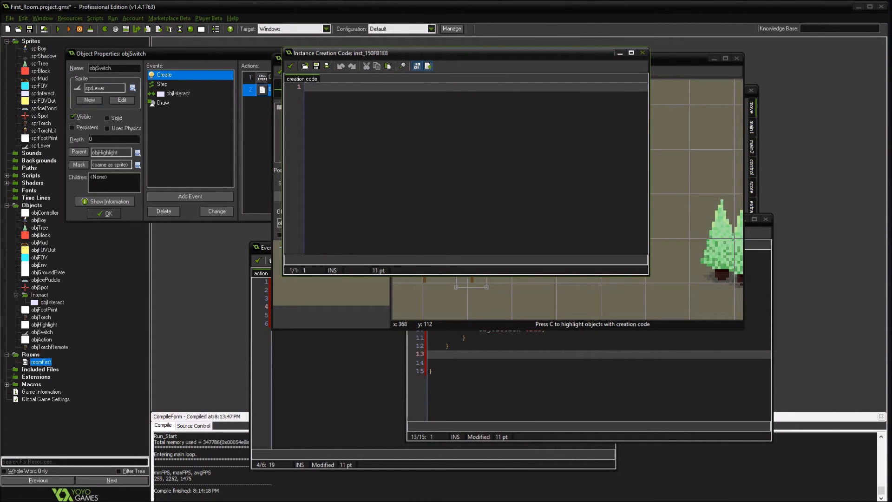
pyautogui.write('item_i')
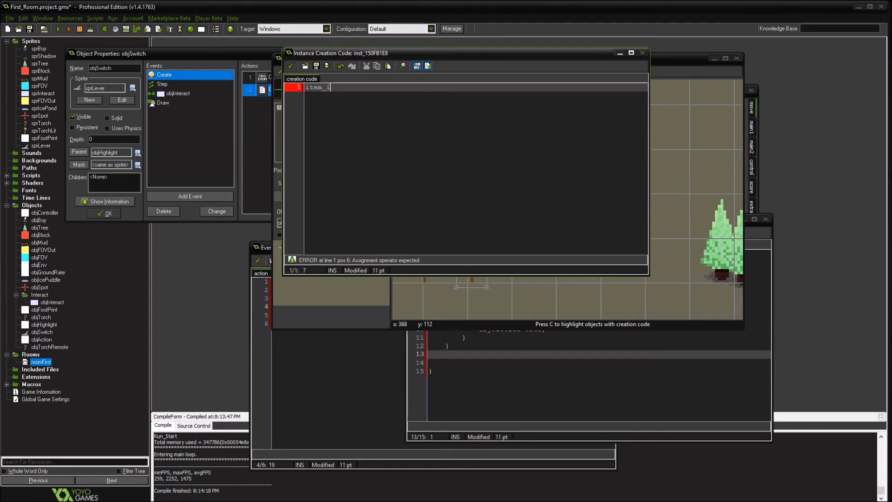
pyautogui.write('d=')
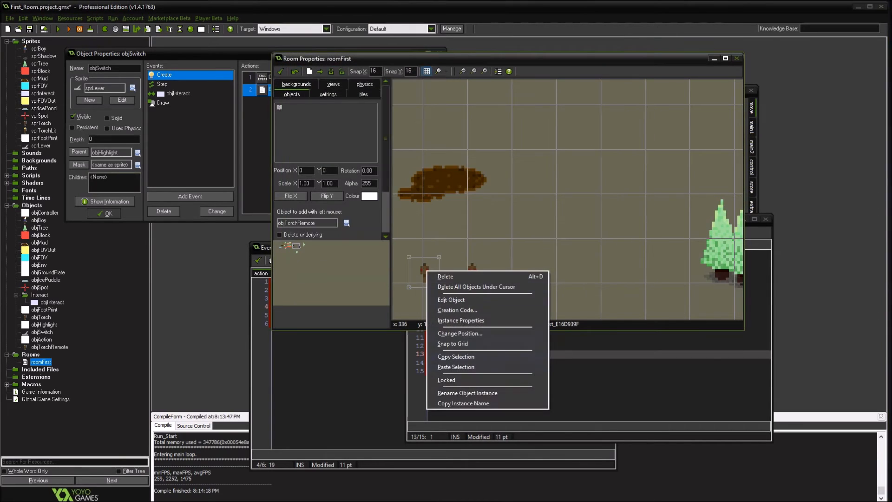
pyautogui.click(457, 309)
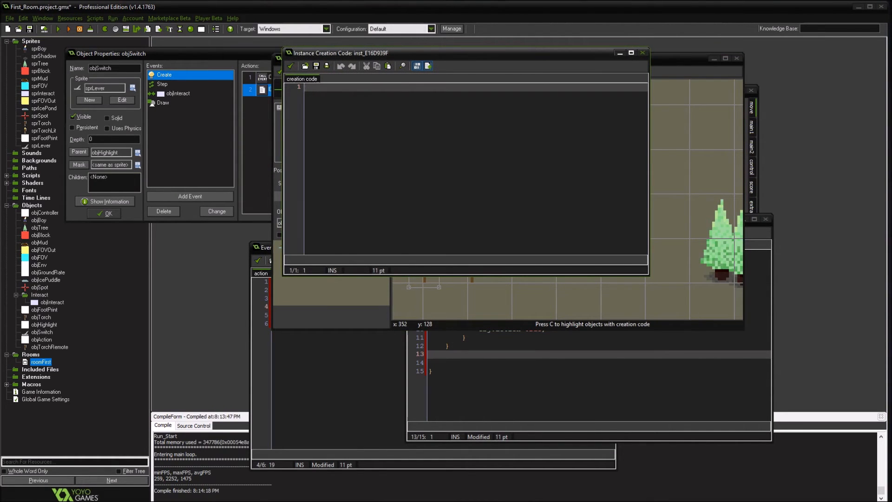
pyautogui.write('item_')
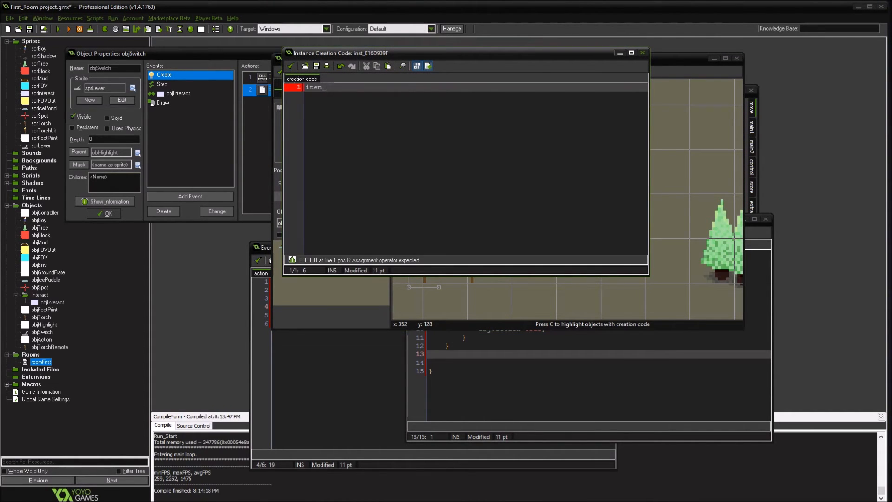
pyautogui.click(643, 53)
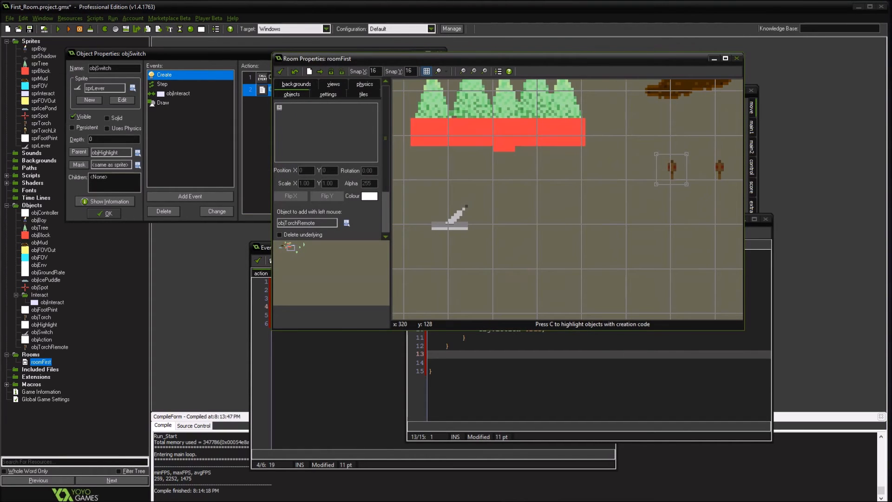
# Give the lever switch instance the creation code action_id=1.
pyautogui.rightClick(450, 213)
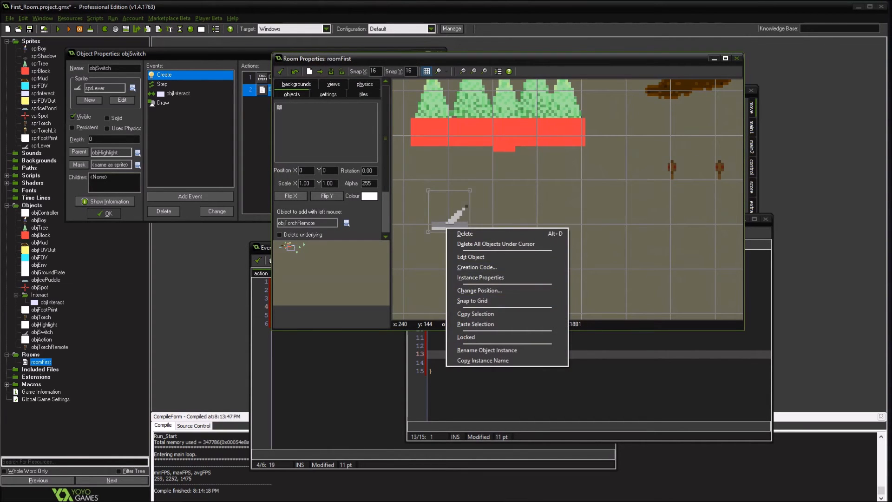
pyautogui.click(477, 267)
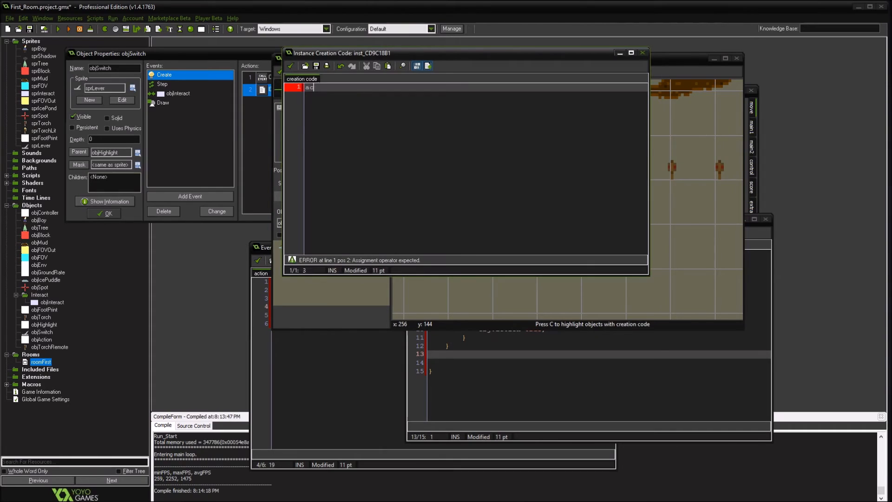
pyautogui.write('ction_id=')
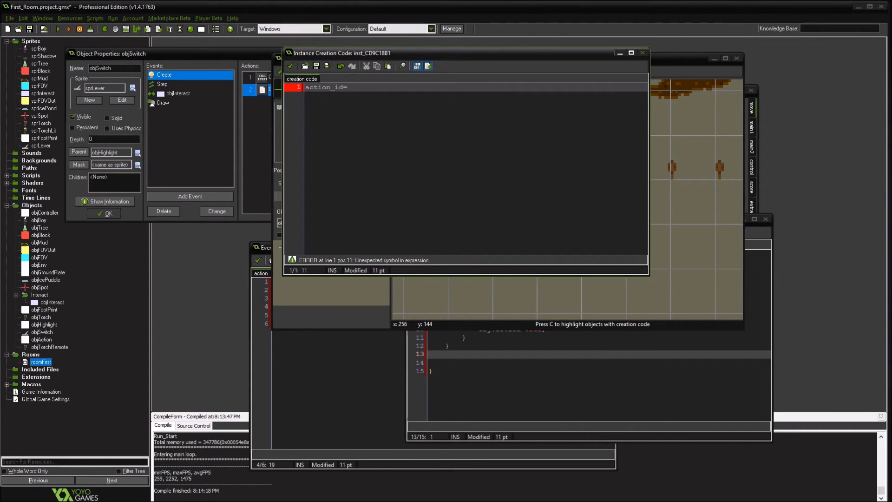
pyautogui.write('1')
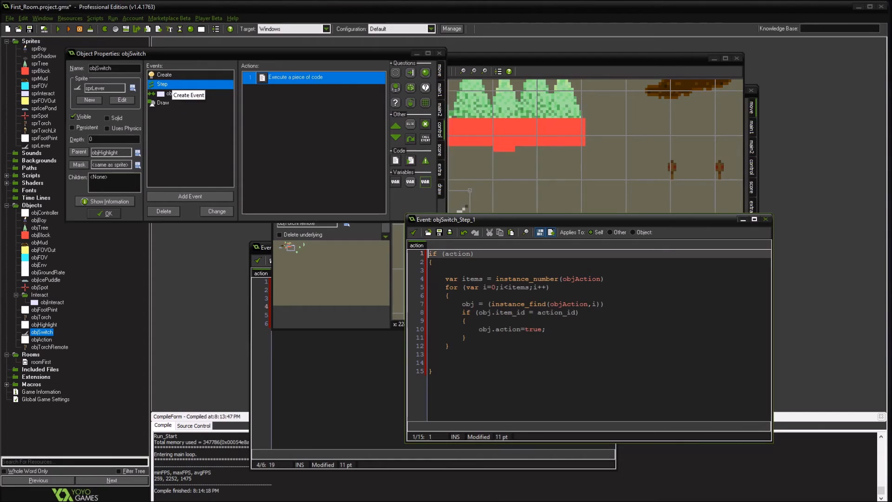
# Add image_speed=0 to objSwitch's Create code and if (image_index=0) {image_index=1;} to its Step code.
pyautogui.click(164, 74)
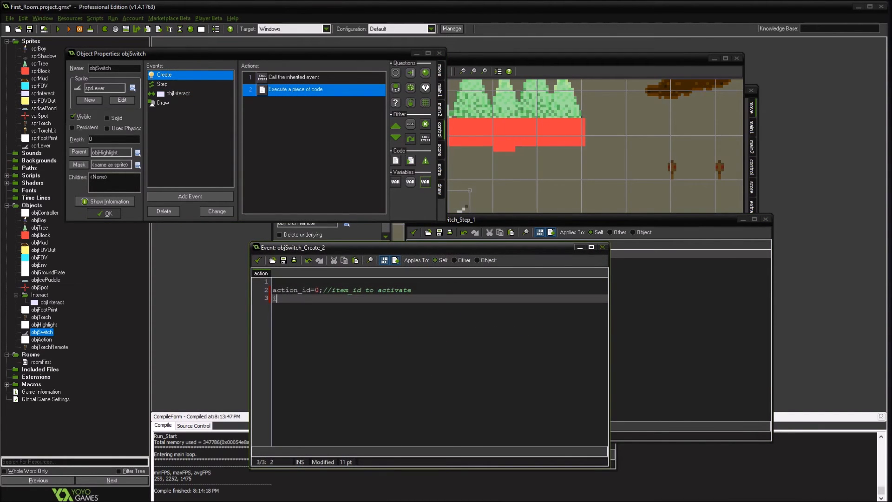
pyautogui.write('image_speed=0;')
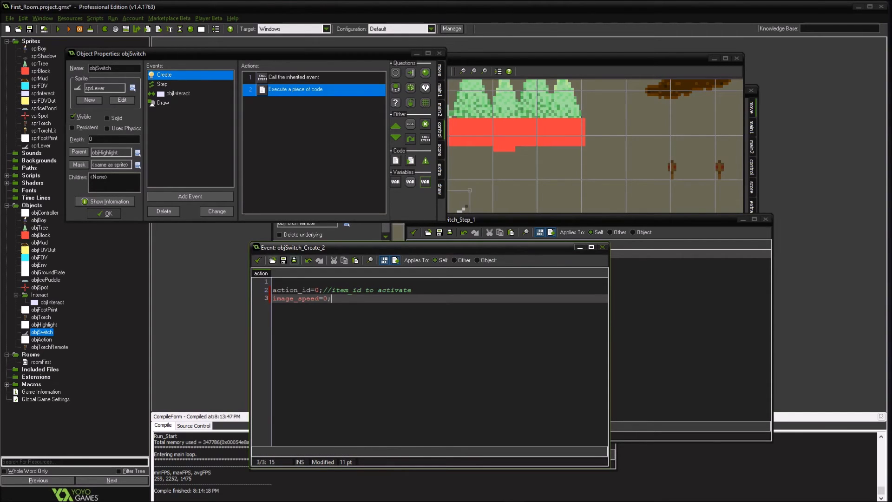
pyautogui.click(163, 84)
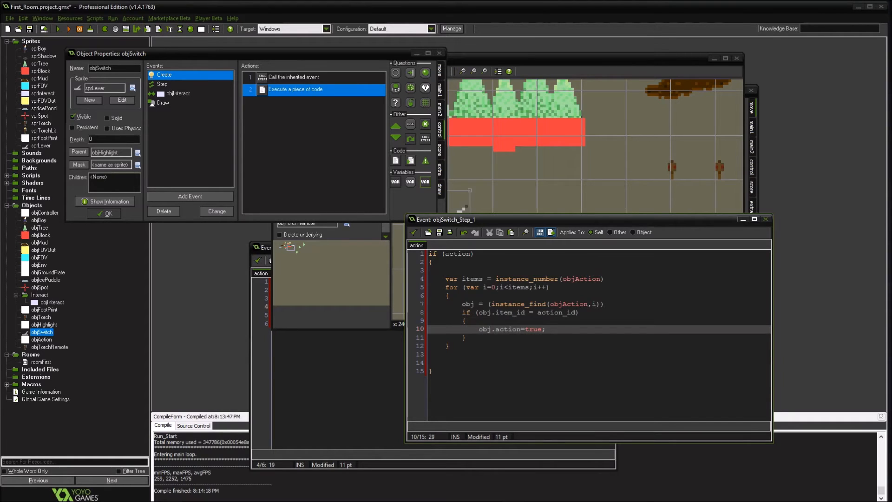
pyautogui.write('if (image_index=0) {image')
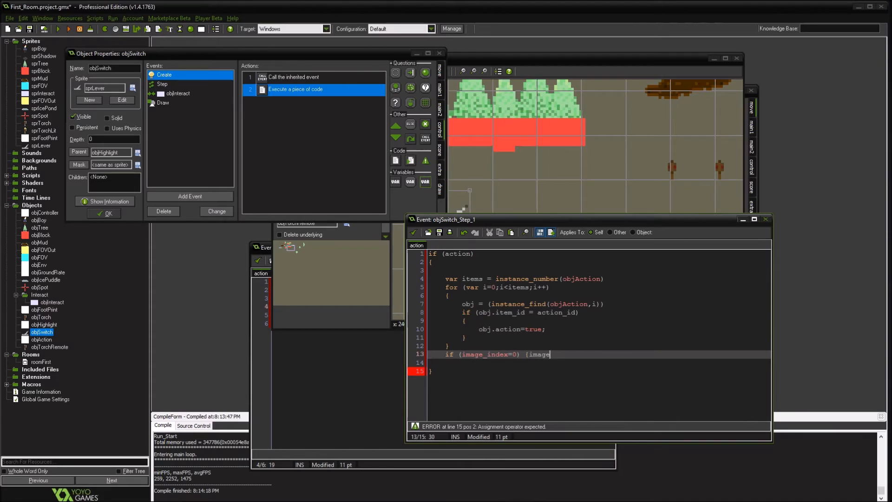
pyautogui.write('_index=1;}')
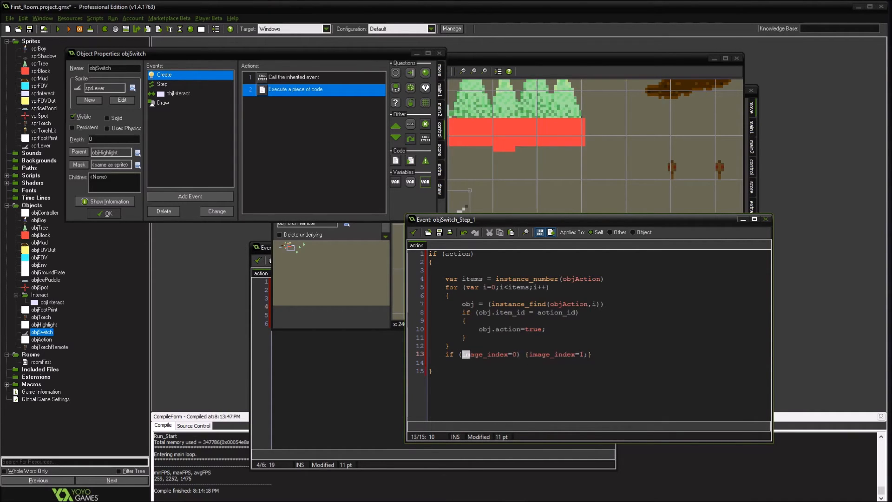
# Change objSwitch's Step condition to action and image_index=0, then test-run the game.
pyautogui.doubleClick(486, 355)
pyautogui.write(' and ')
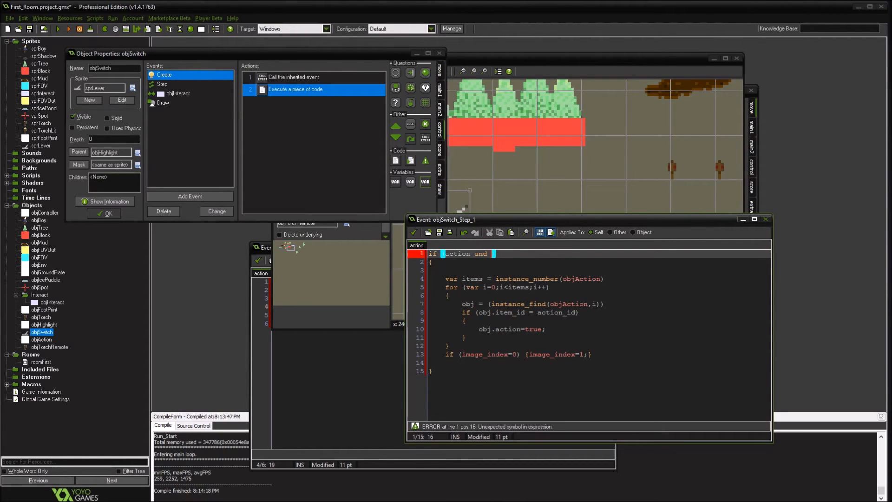
pyautogui.write('image_index=0)')
pyautogui.click(599, 354)
pyautogui.write('2')
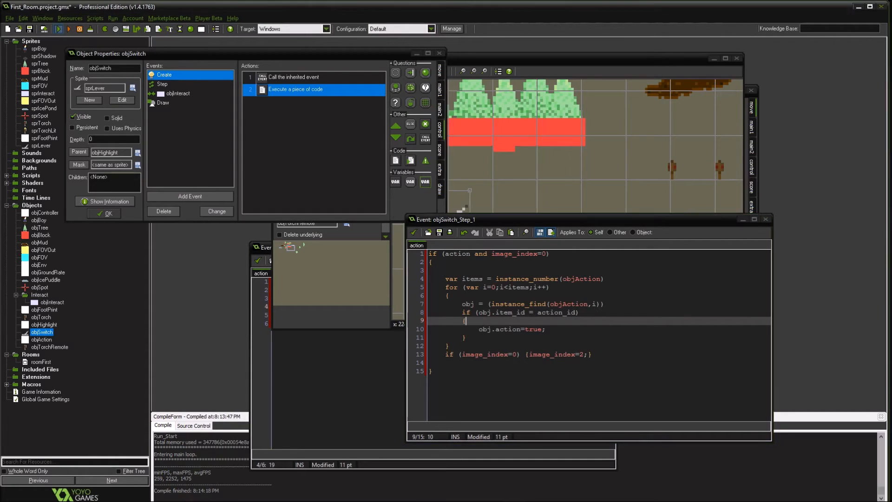
pyautogui.click(69, 29)
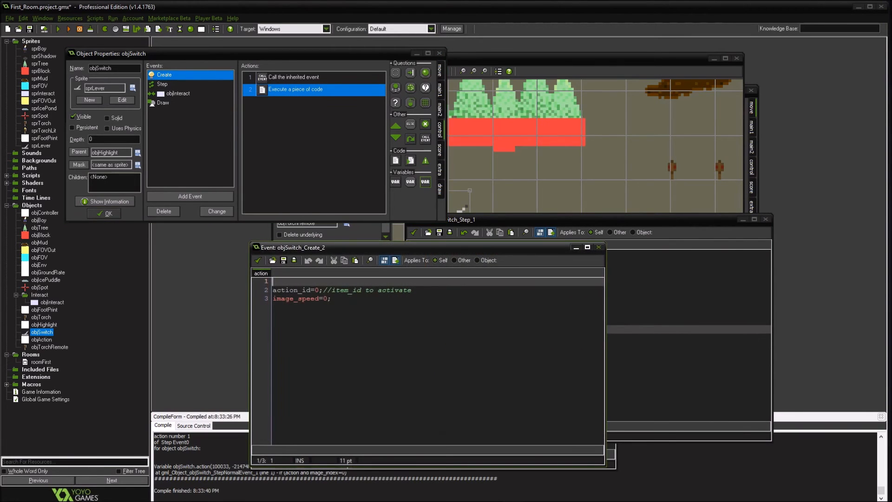
# Add action=false; to objSwitch's Create code and run the game again.
pyautogui.write('action=false;')
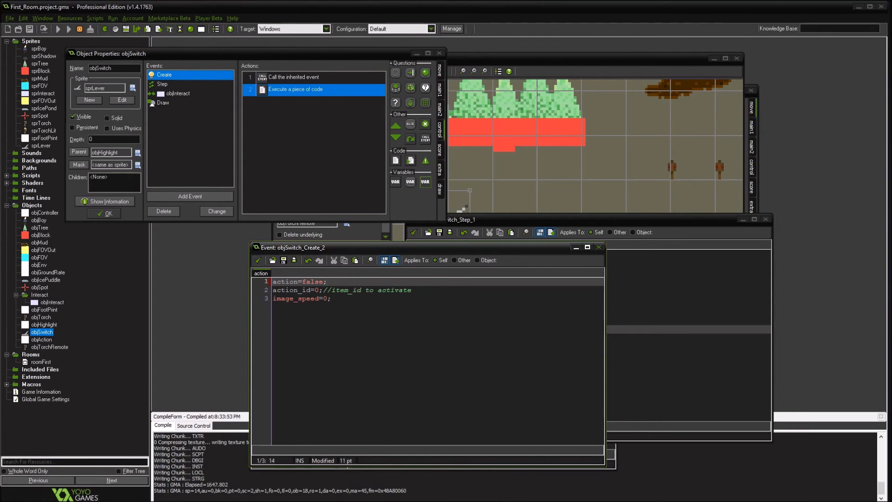
pyautogui.click(59, 28)
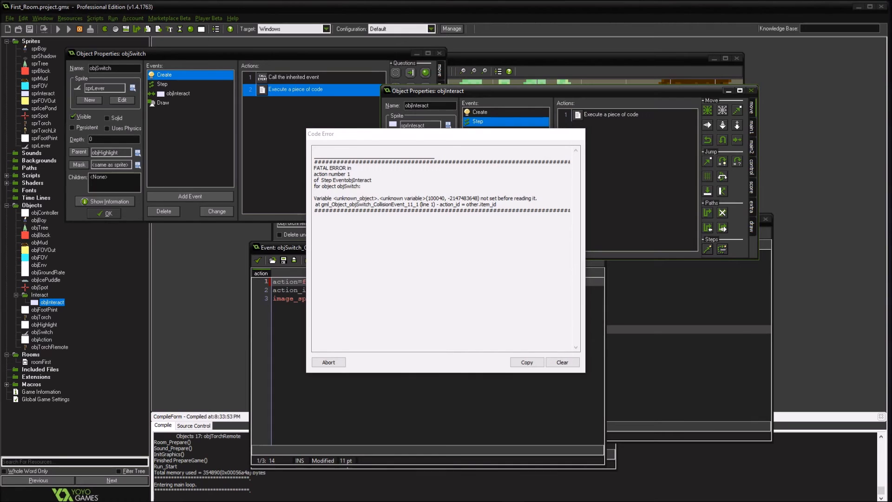
# Abort the fatal error and delete the action_id = other.item_id collision line.
pyautogui.click(329, 362)
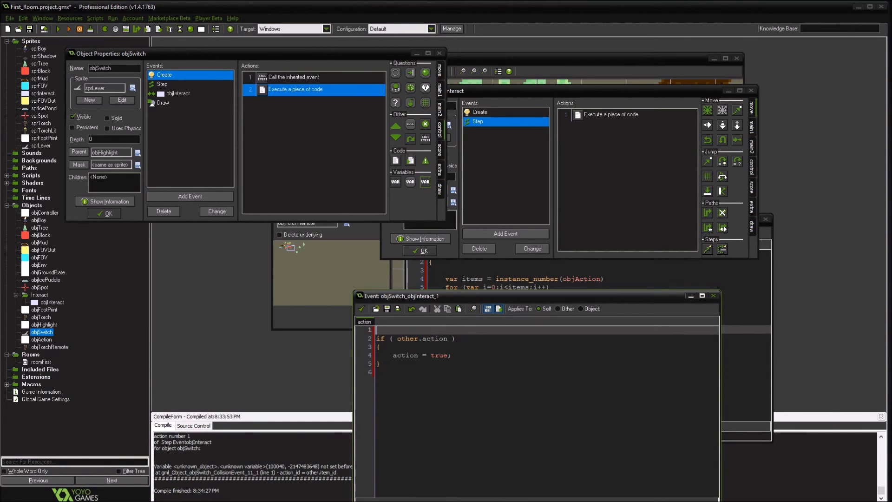
pyautogui.click(57, 28)
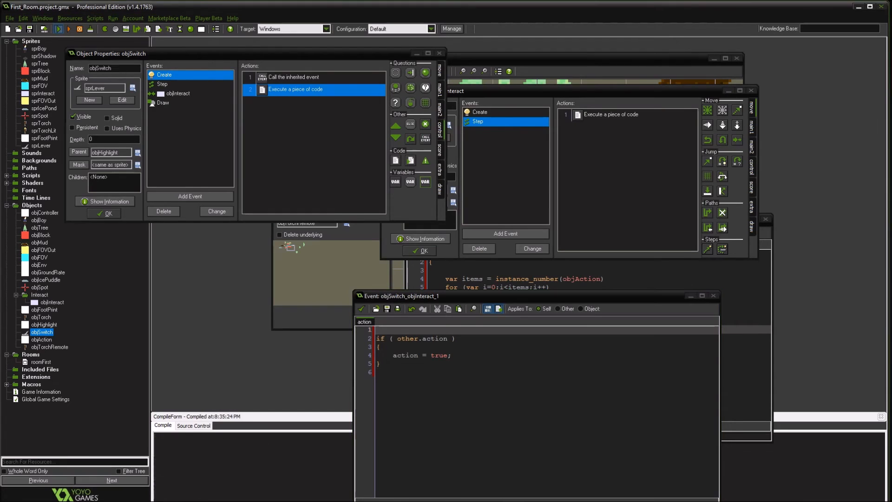
# Run the game with the lever fix, close it, and reopen roomFirst.
pyautogui.click(68, 28)
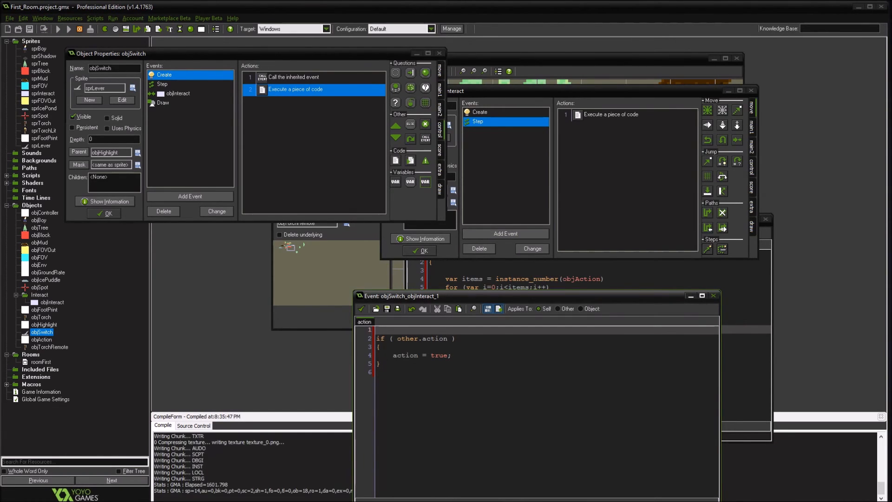
pyautogui.click(58, 28)
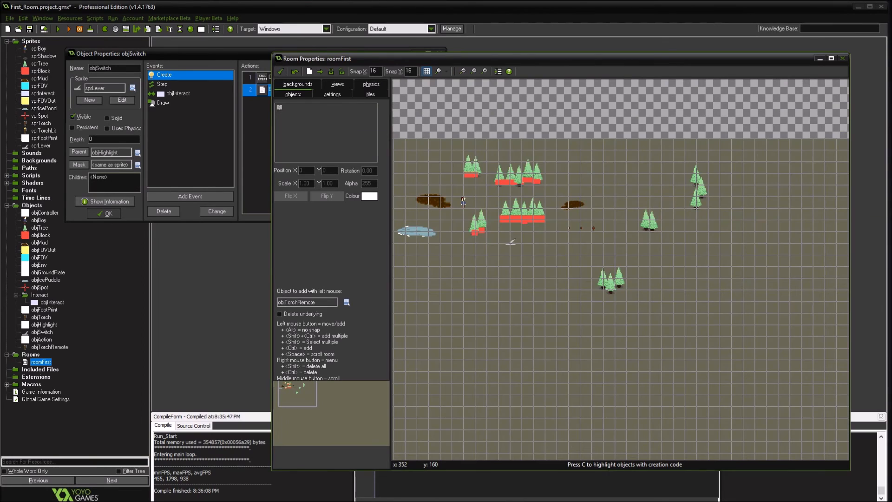
# Set the lower-middle remote torch's creation code to action_id=1 and run the game.
pyautogui.click(497, 71)
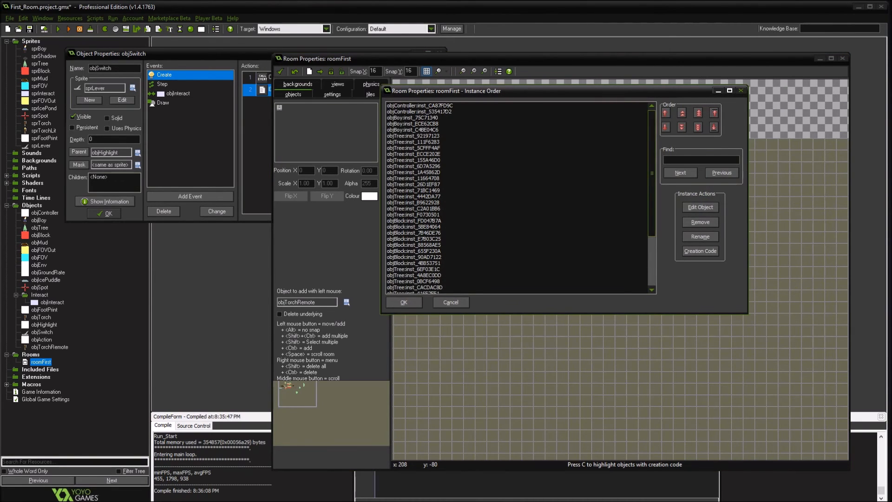
pyautogui.scroll(-3)
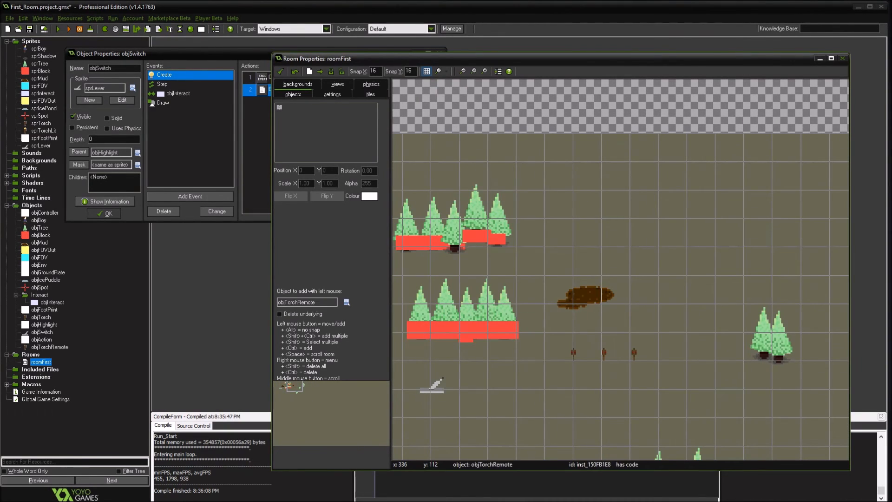
pyautogui.rightClick(597, 350)
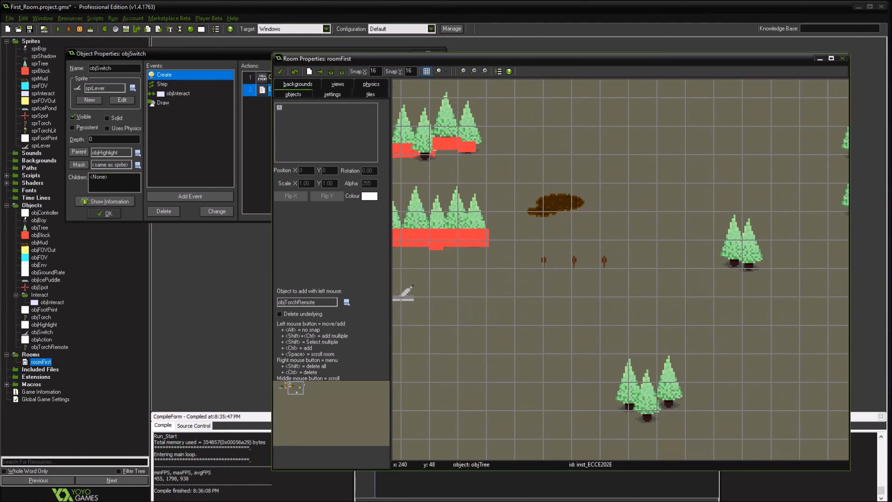
pyautogui.rightClick(560, 317)
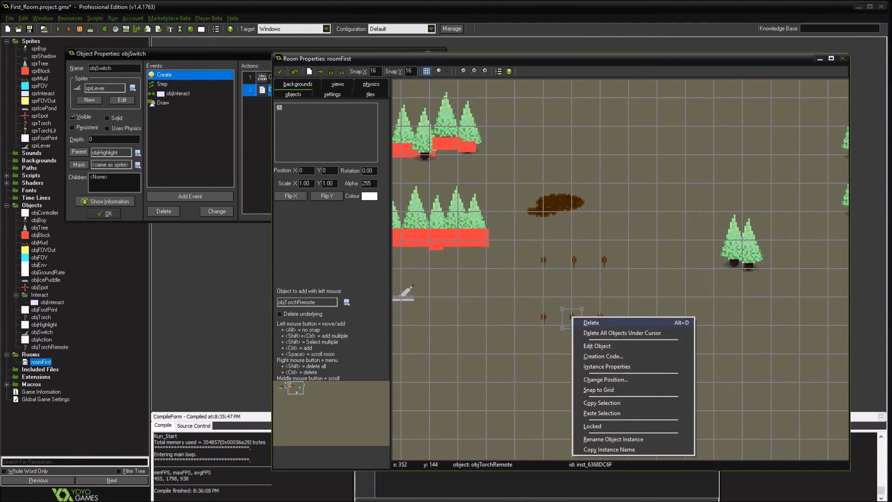
pyautogui.click(604, 355)
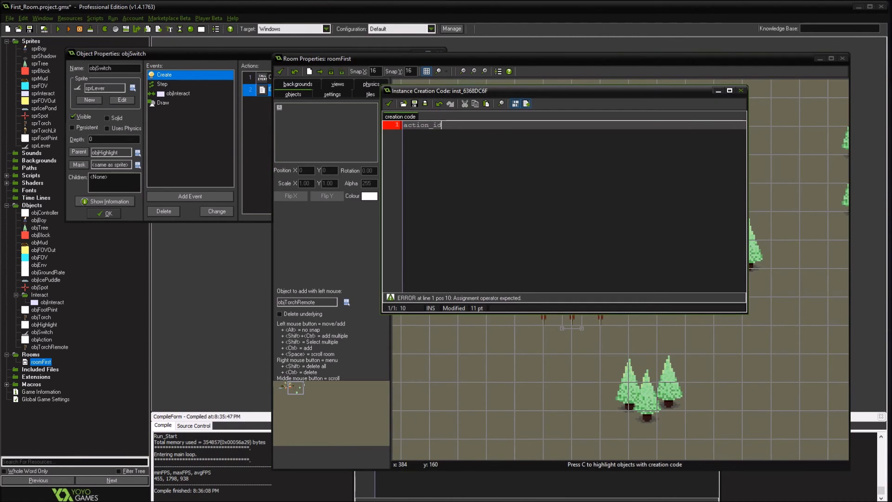
pyautogui.write('=1')
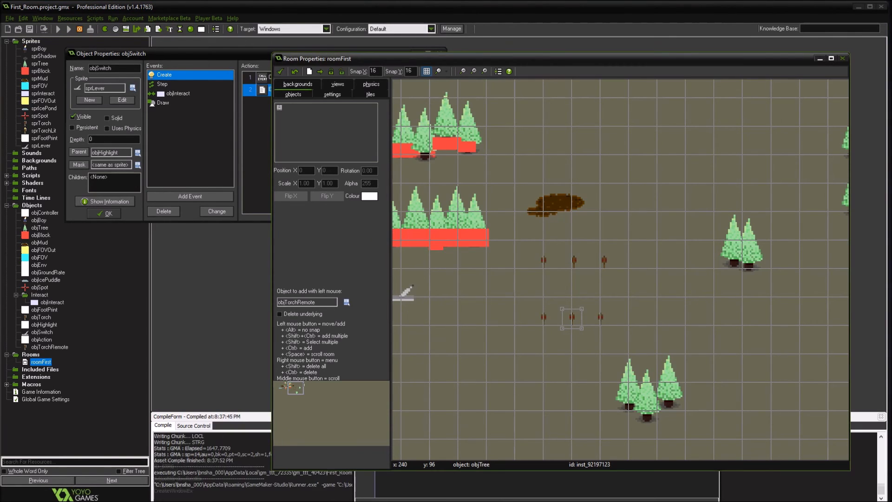
pyautogui.click(68, 29)
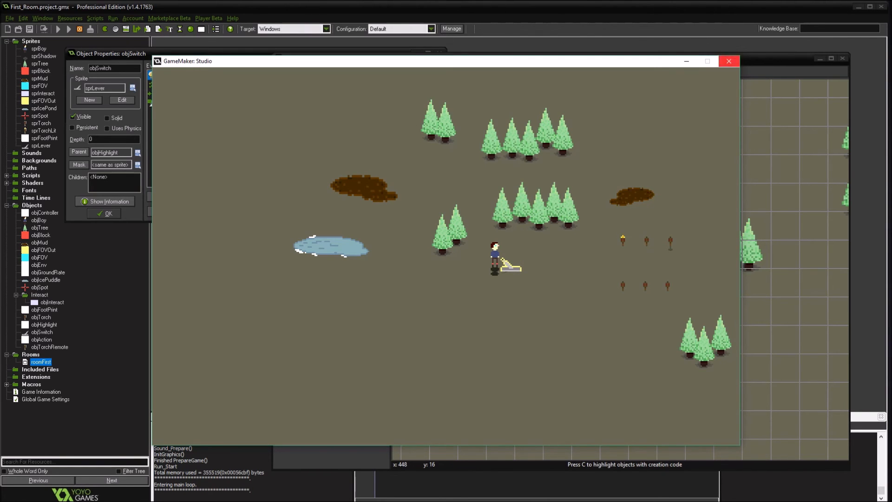
# Inspect the upper-left and upper-right torches' creation codes and run the game again.
pyautogui.rightClick(541, 256)
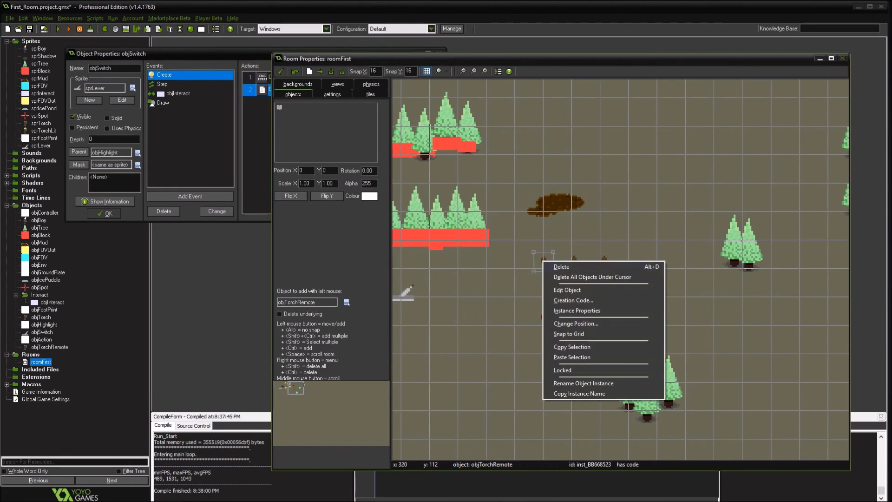
pyautogui.click(573, 300)
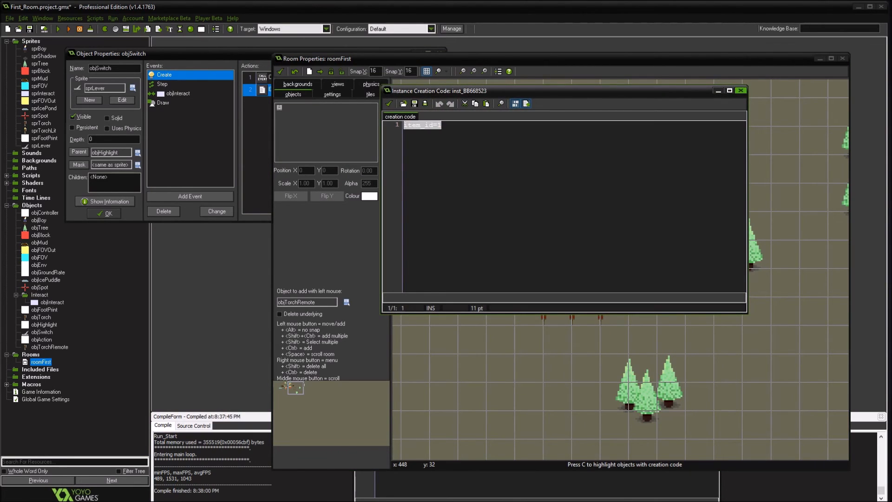
pyautogui.rightClick(606, 253)
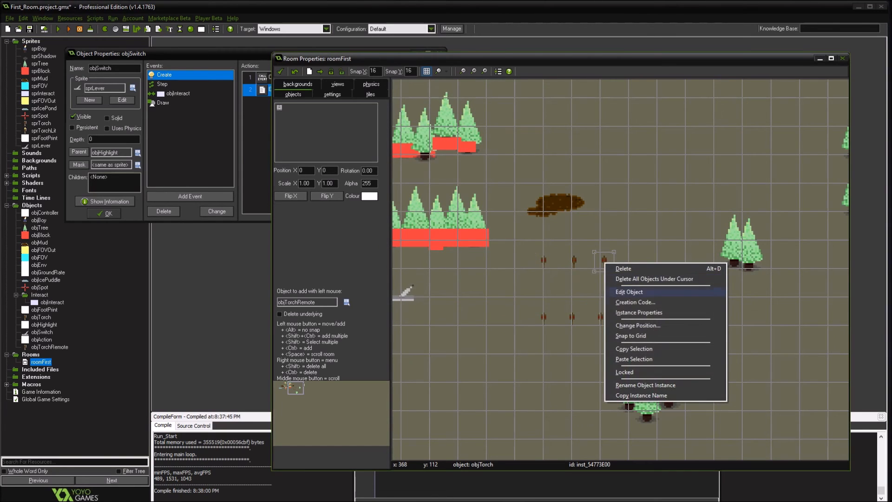
pyautogui.click(635, 302)
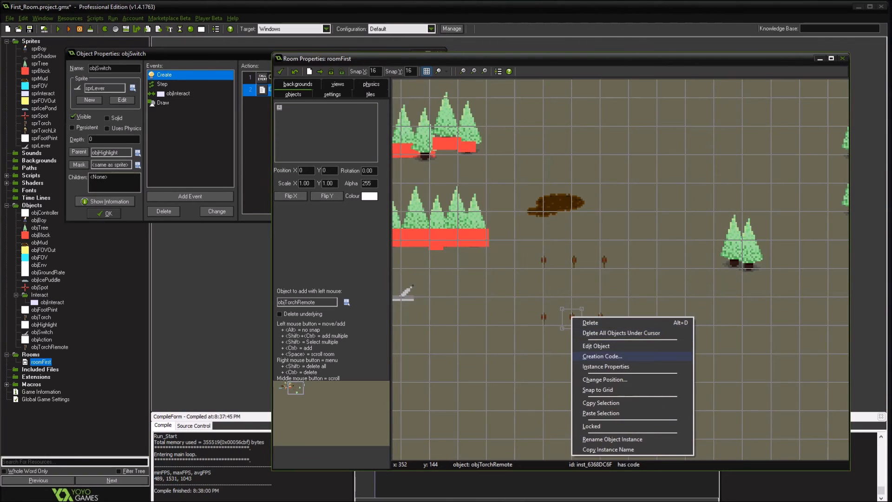
pyautogui.click(602, 355)
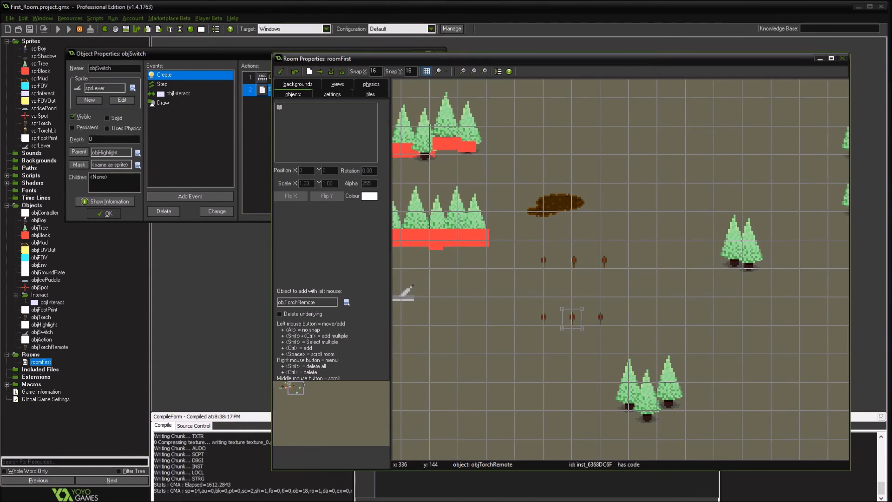
pyautogui.click(59, 29)
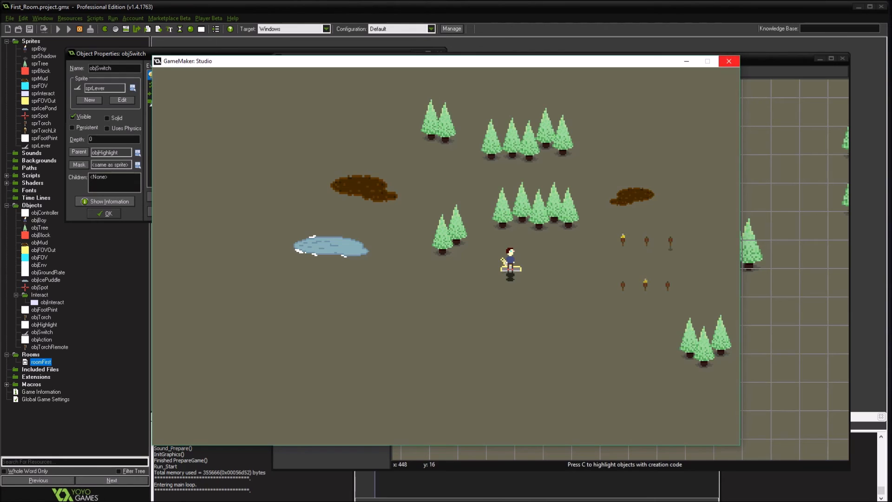
pyautogui.rightClick(605, 252)
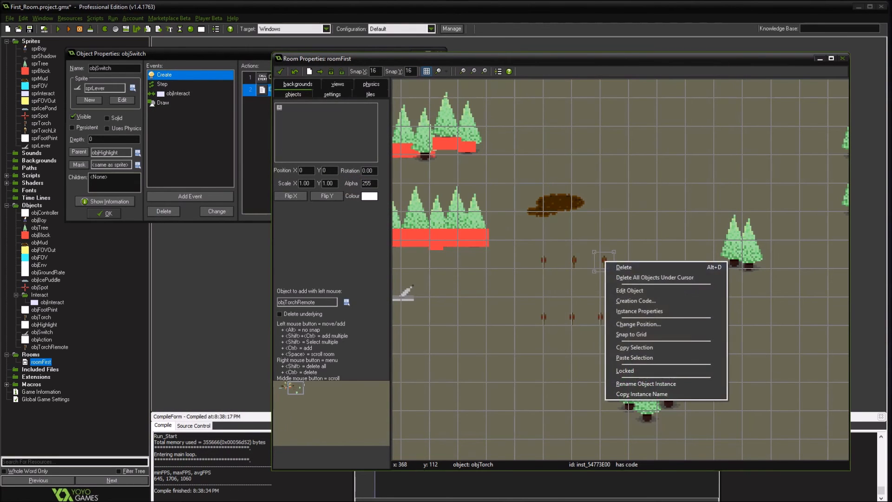
# Check the upper-right torch's item_id=1 code, then the lower-right torch's options.
pyautogui.click(635, 301)
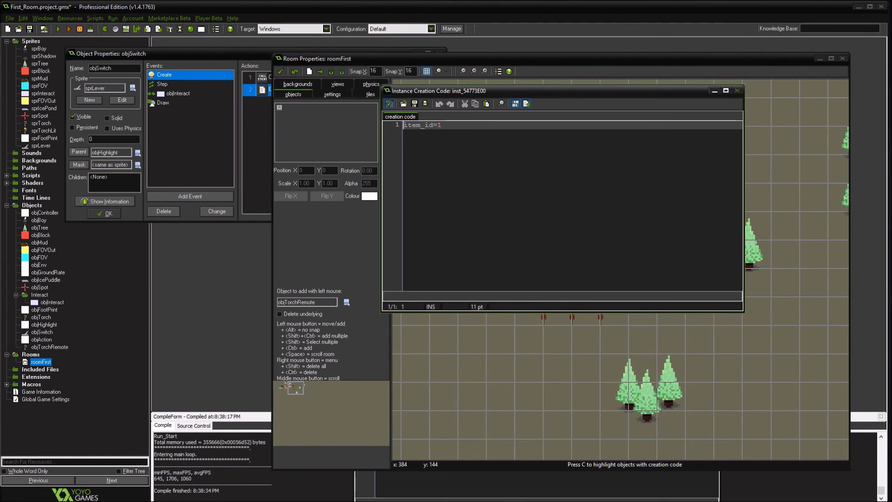
pyautogui.rightClick(589, 317)
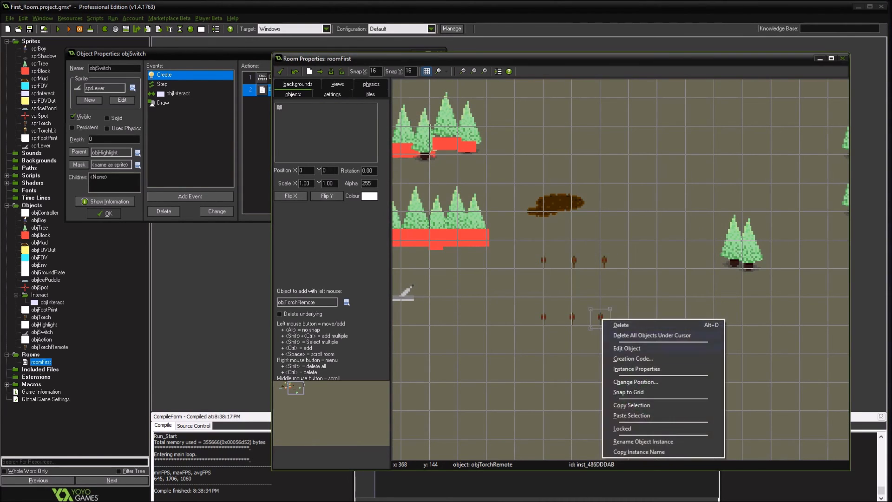
pyautogui.click(633, 359)
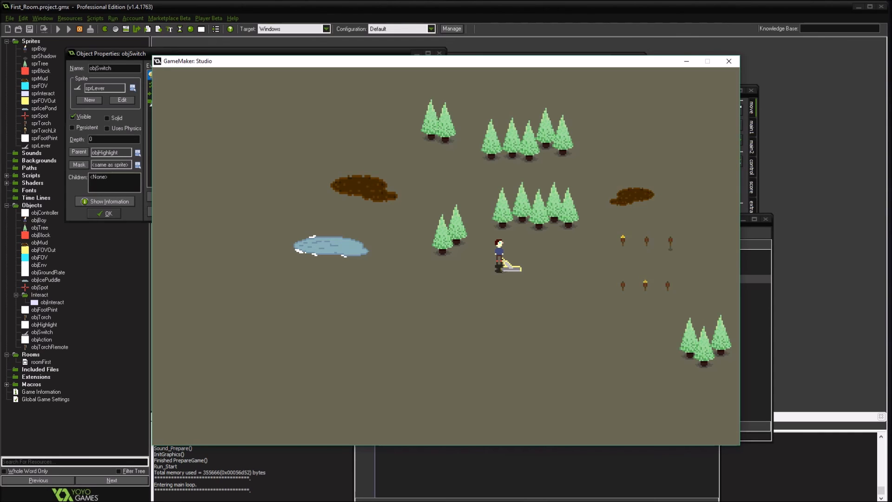
pyautogui.moveTo(728, 61)
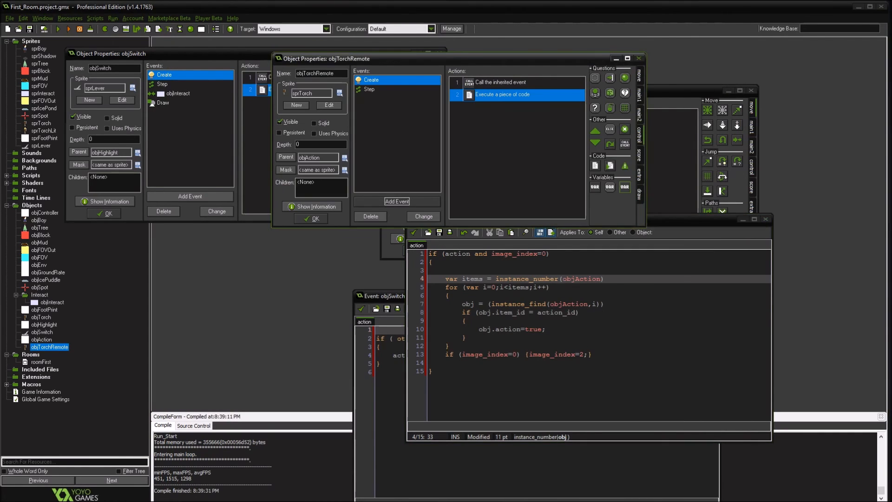
# Review objTorch's properties and reopen the roomFirst room editor.
pyautogui.click(370, 90)
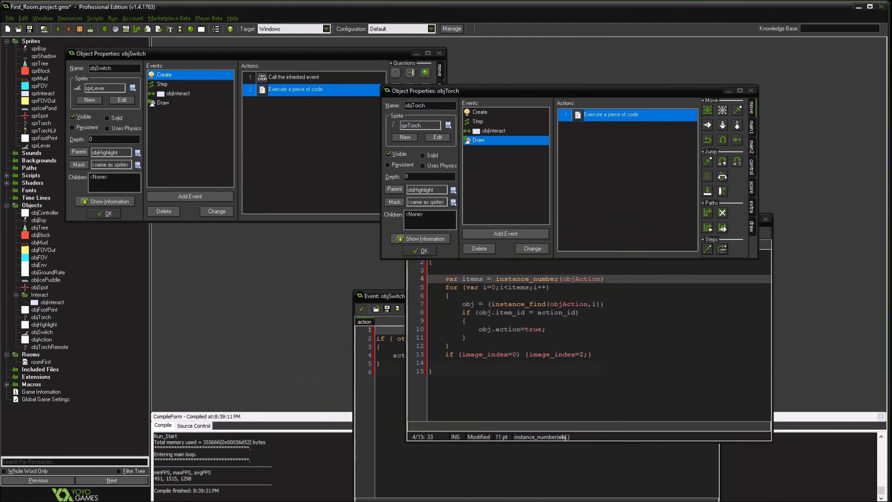
pyautogui.doubleClick(41, 363)
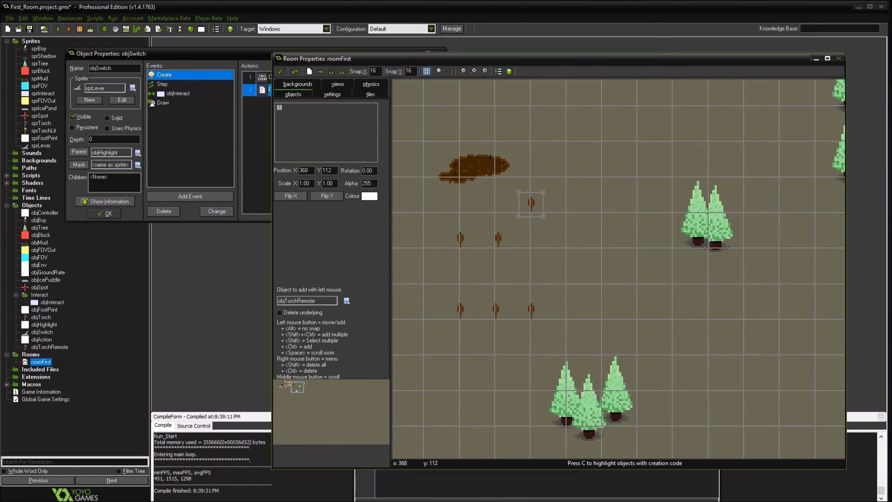
# Test-run the game again and view roomFirst's settings: 1920 by 1080 at speed 60.
pyautogui.rightClick(530, 236)
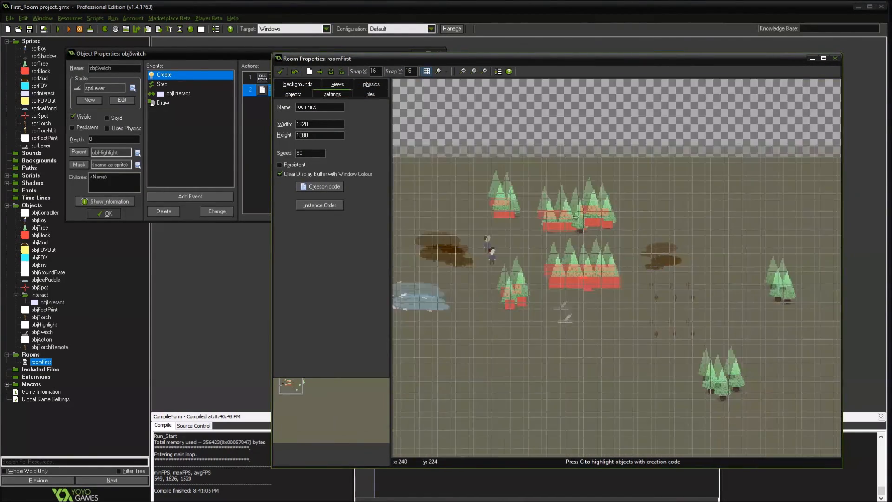
# Check the levers' action_id and torches' item_id (2) creation code, then test-run roomFirst.
pyautogui.click(292, 94)
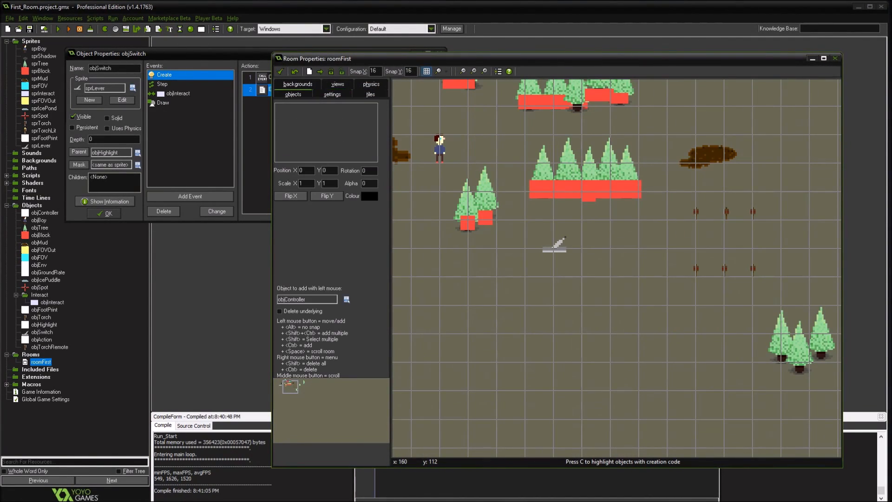
pyautogui.click(346, 300)
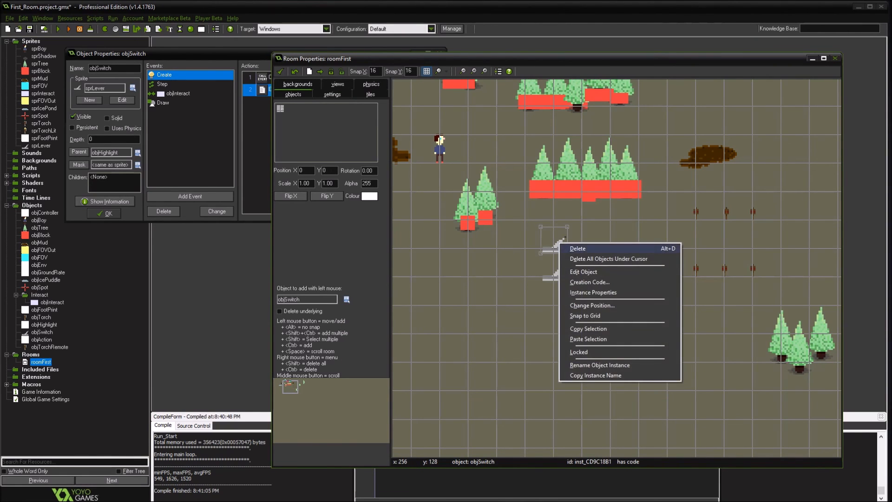
pyautogui.click(588, 282)
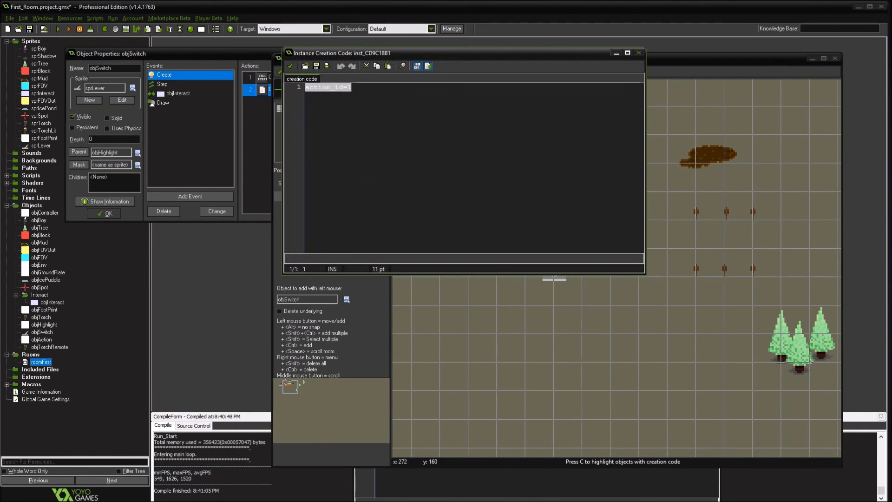
pyautogui.rightClick(550, 266)
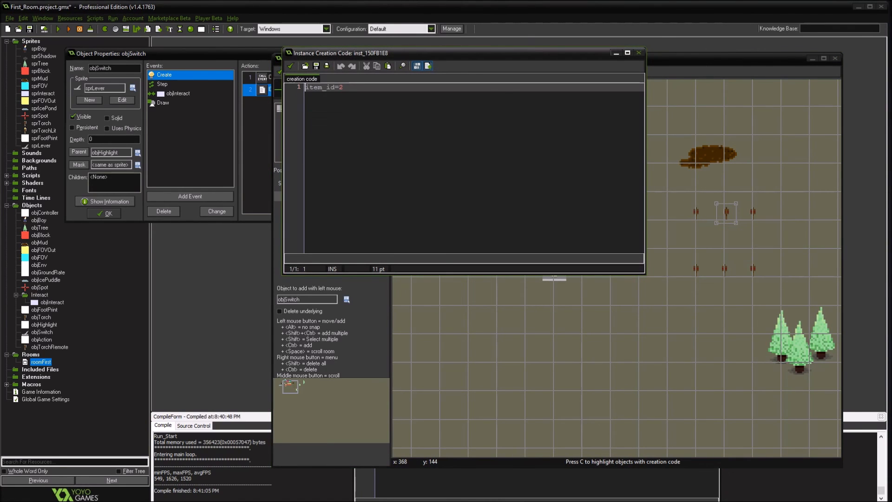
pyautogui.rightClick(694, 271)
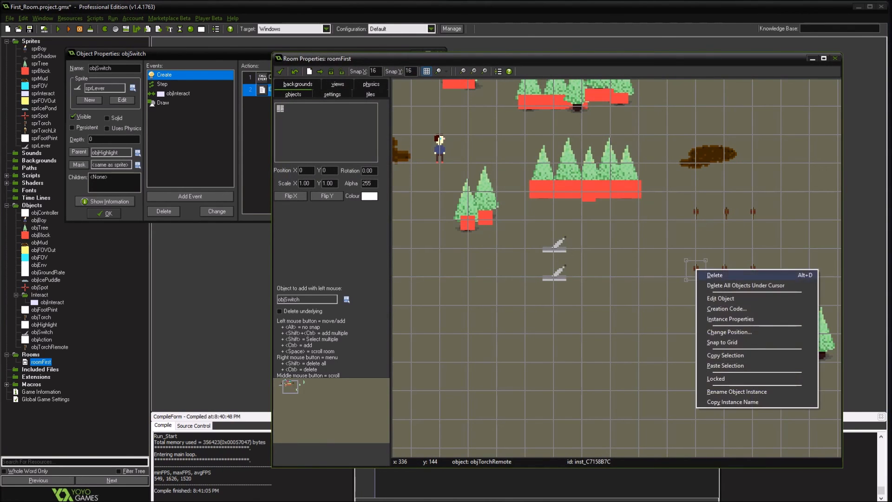
pyautogui.click(727, 308)
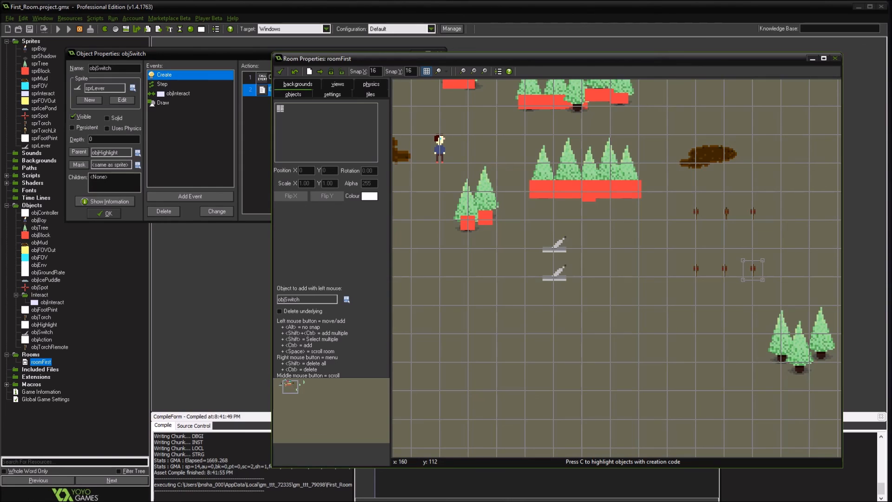
pyautogui.click(67, 28)
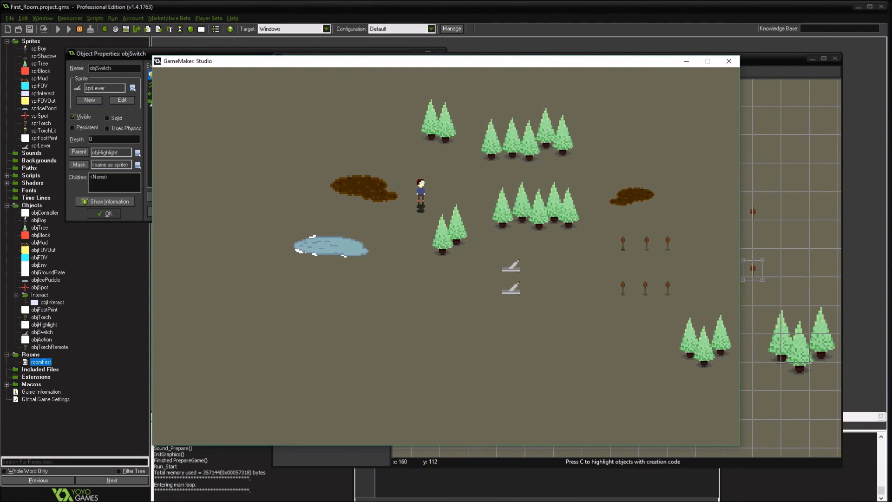